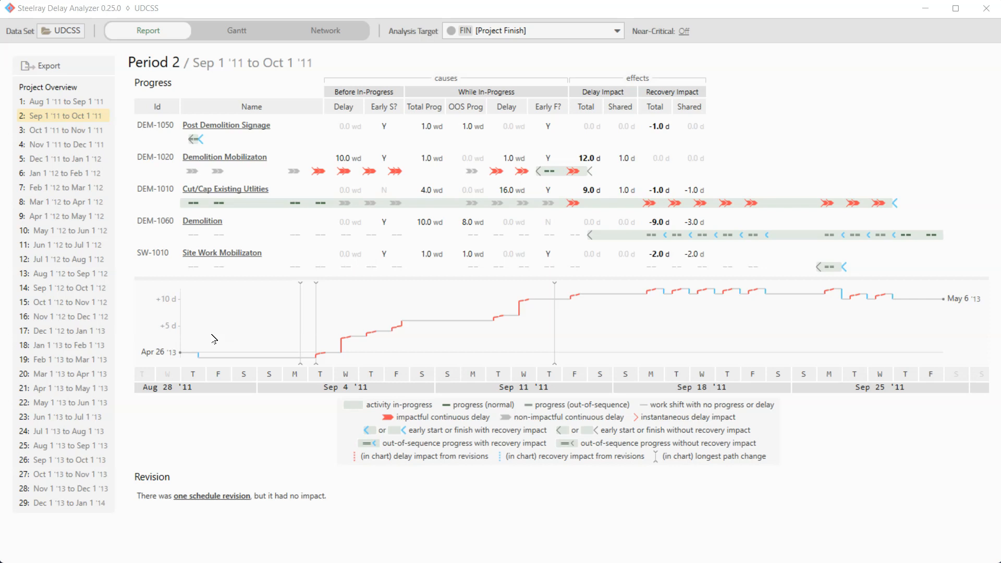
pyautogui.moveTo(277, 284)
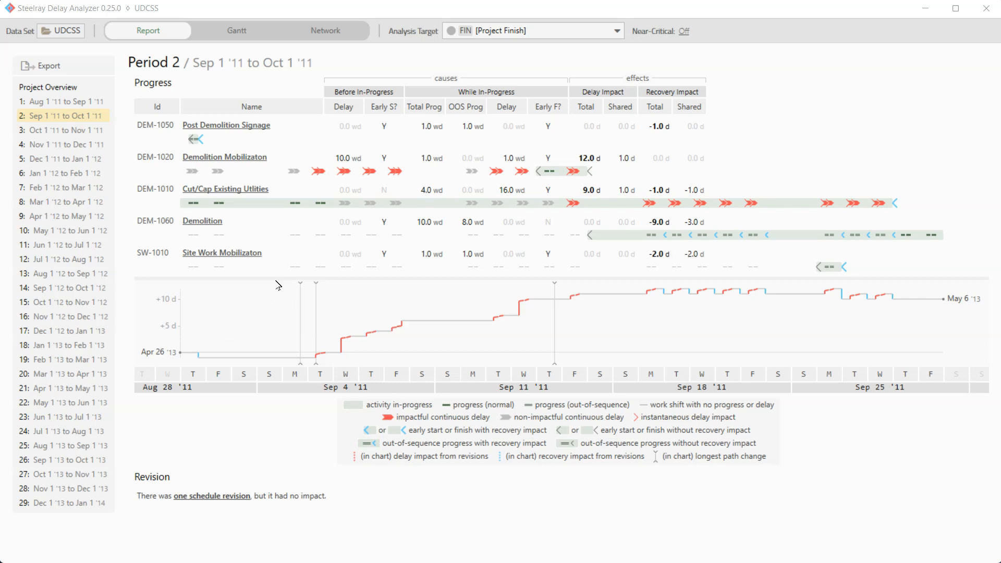
pyautogui.moveTo(255, 176)
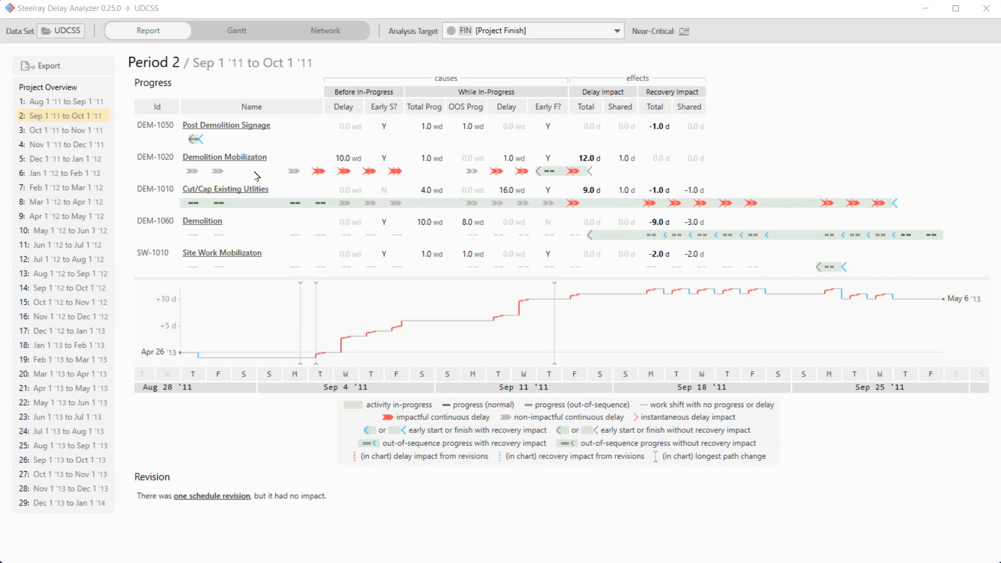
pyautogui.moveTo(234, 173)
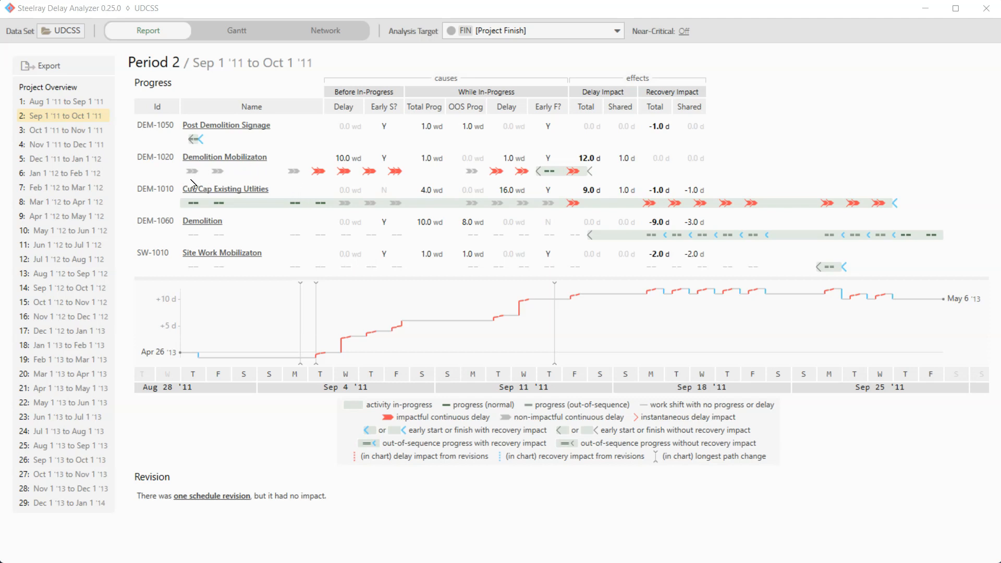
pyautogui.moveTo(276, 178)
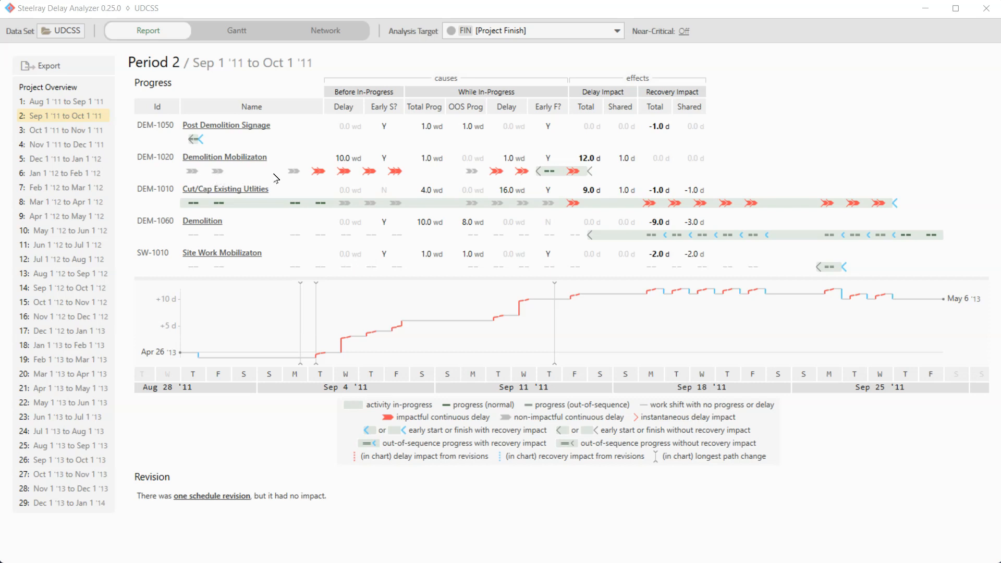
pyautogui.moveTo(362, 181)
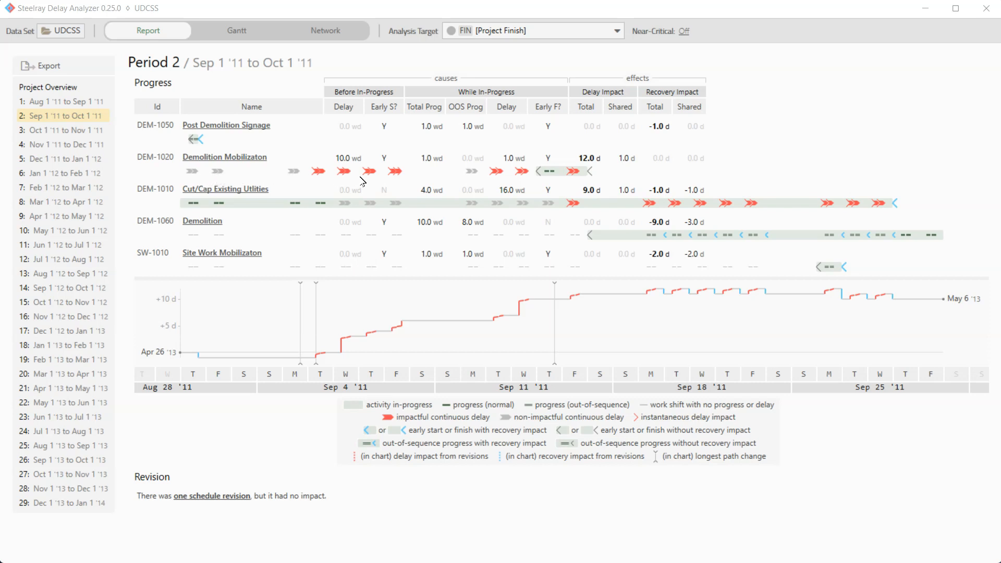
pyautogui.moveTo(402, 179)
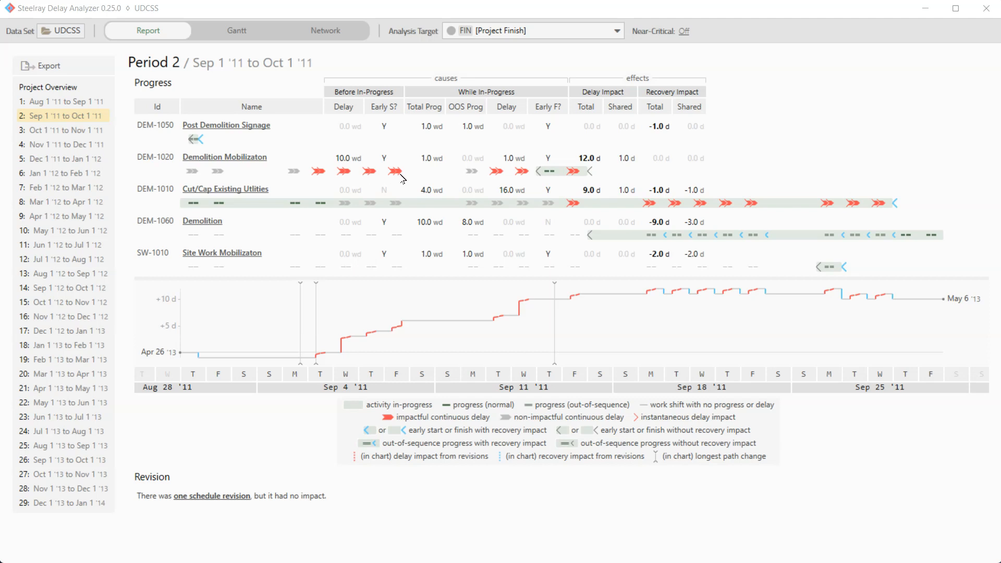
pyautogui.moveTo(451, 177)
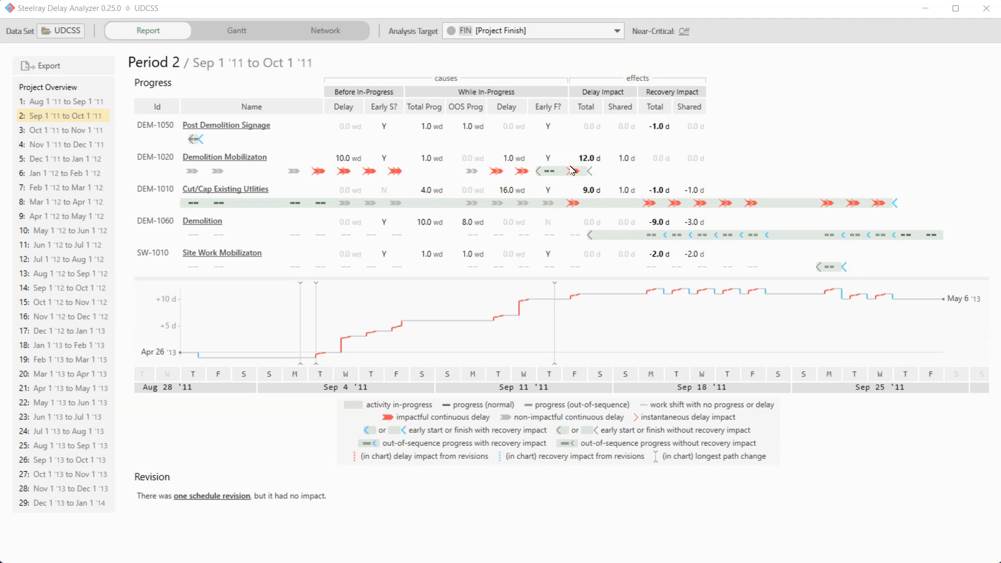
pyautogui.moveTo(510, 178)
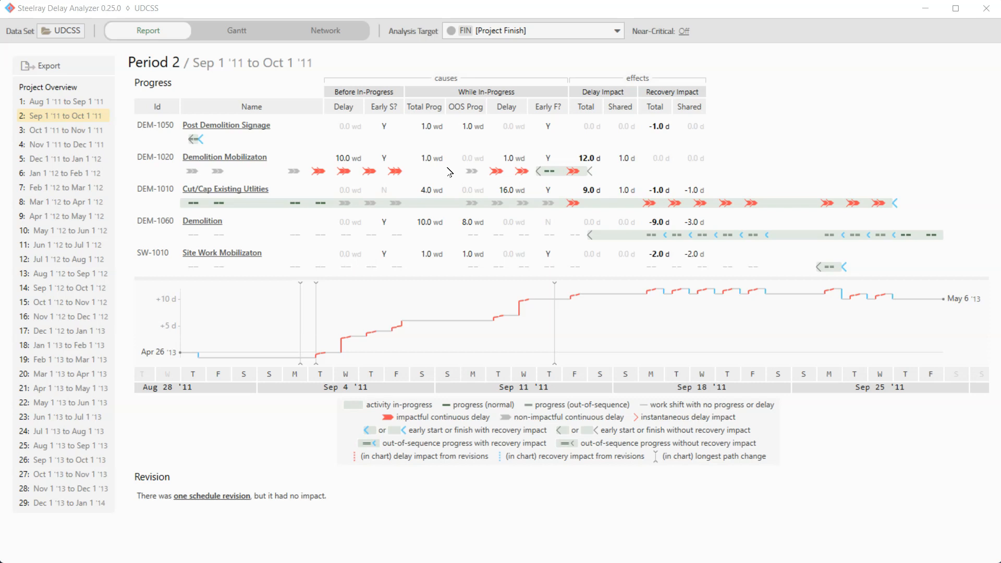
pyautogui.moveTo(447, 172)
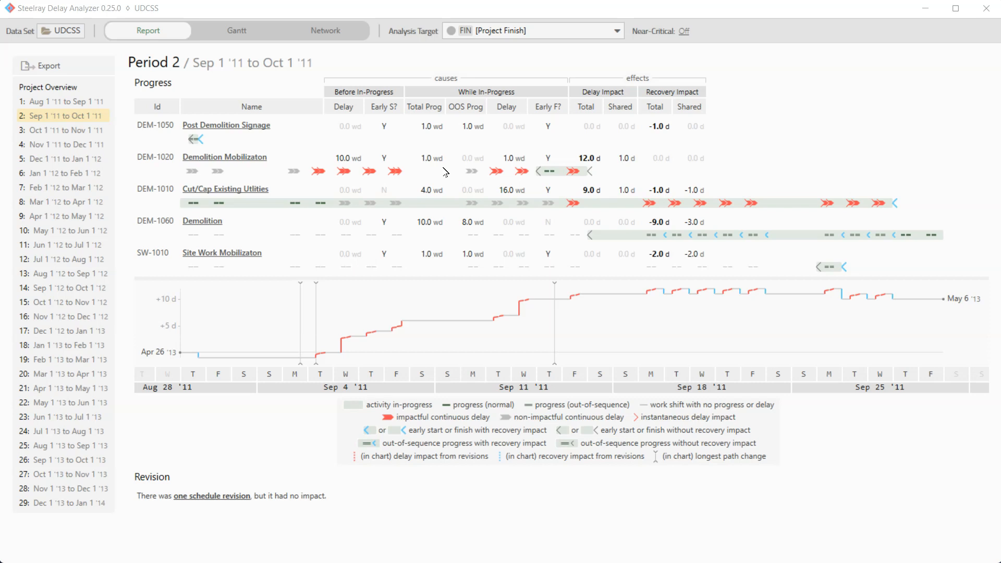
pyautogui.moveTo(397, 172)
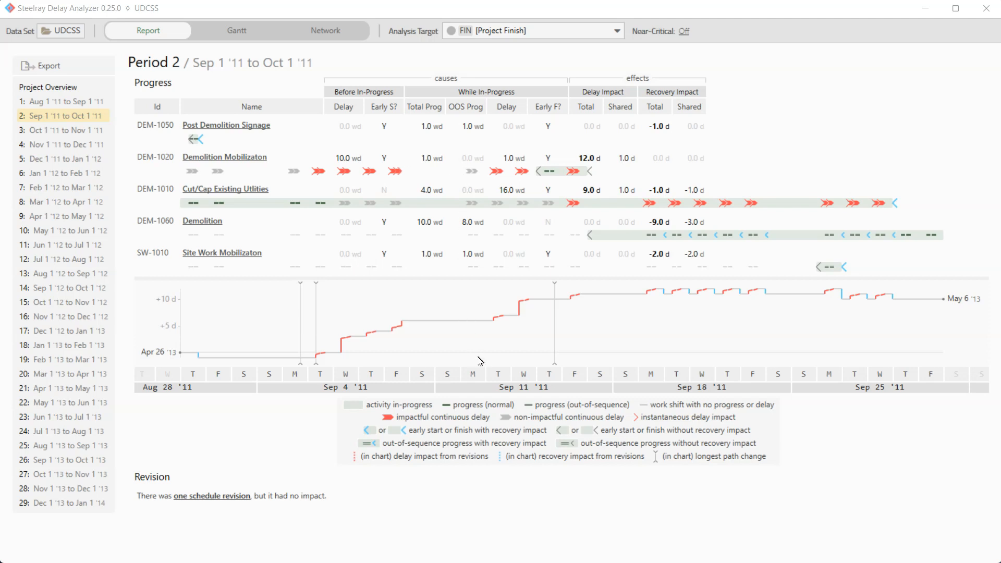
pyautogui.moveTo(475, 312)
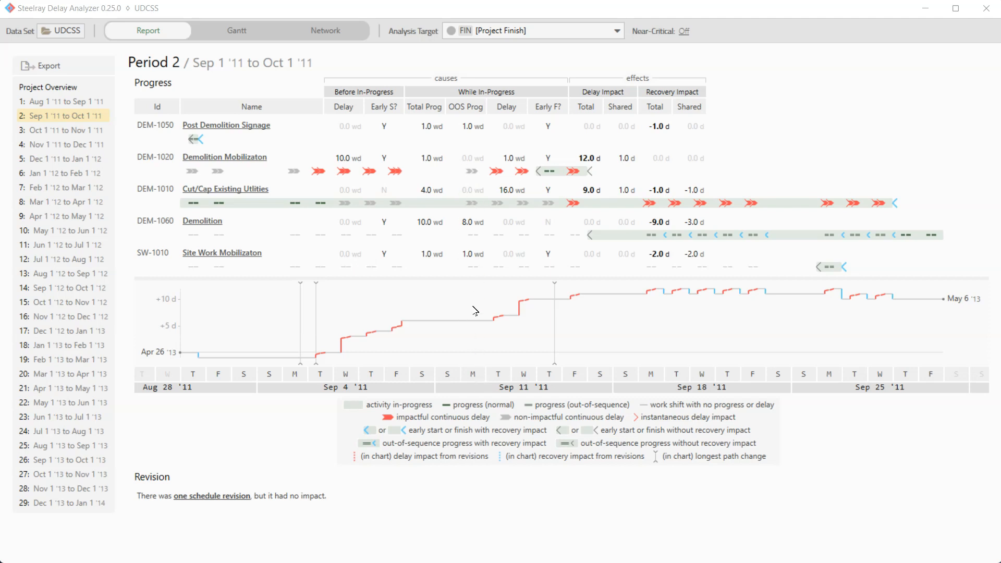
pyautogui.moveTo(469, 383)
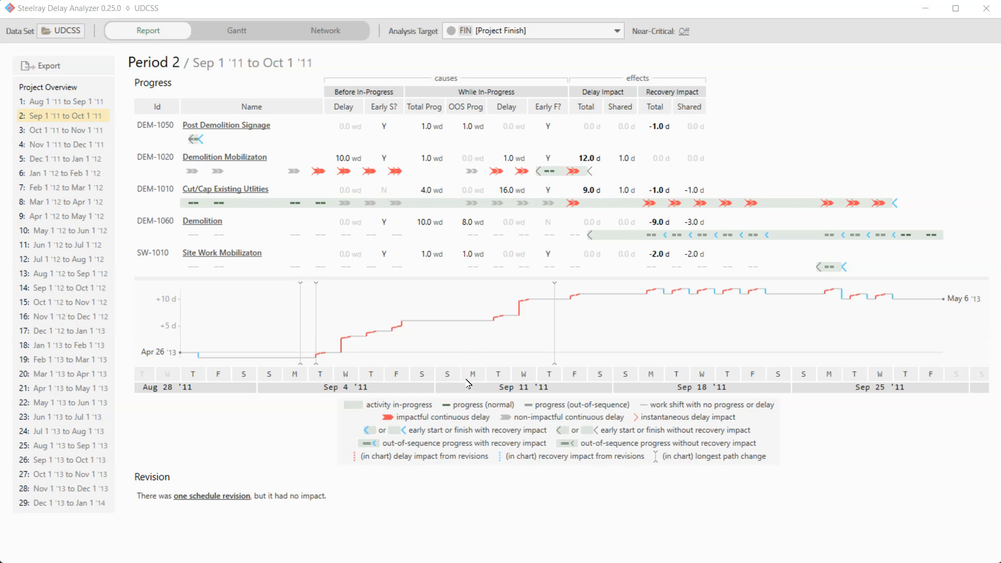
pyautogui.moveTo(408, 378)
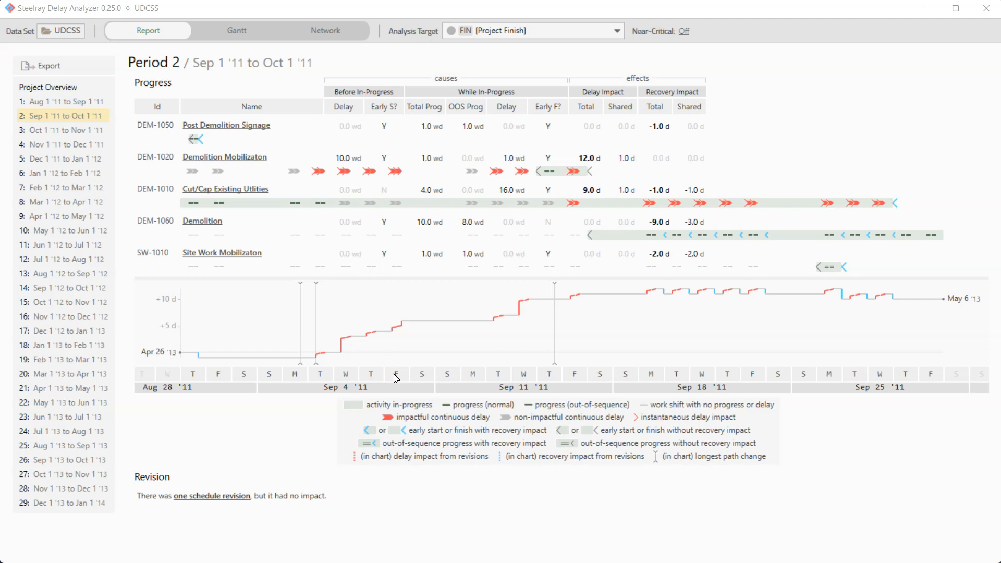
pyautogui.moveTo(397, 378)
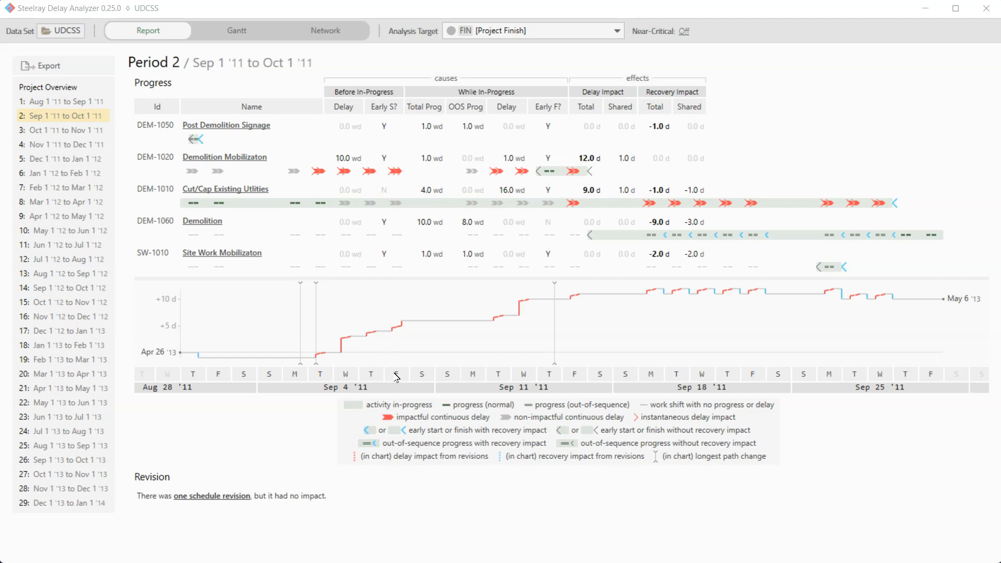
pyautogui.moveTo(343, 192)
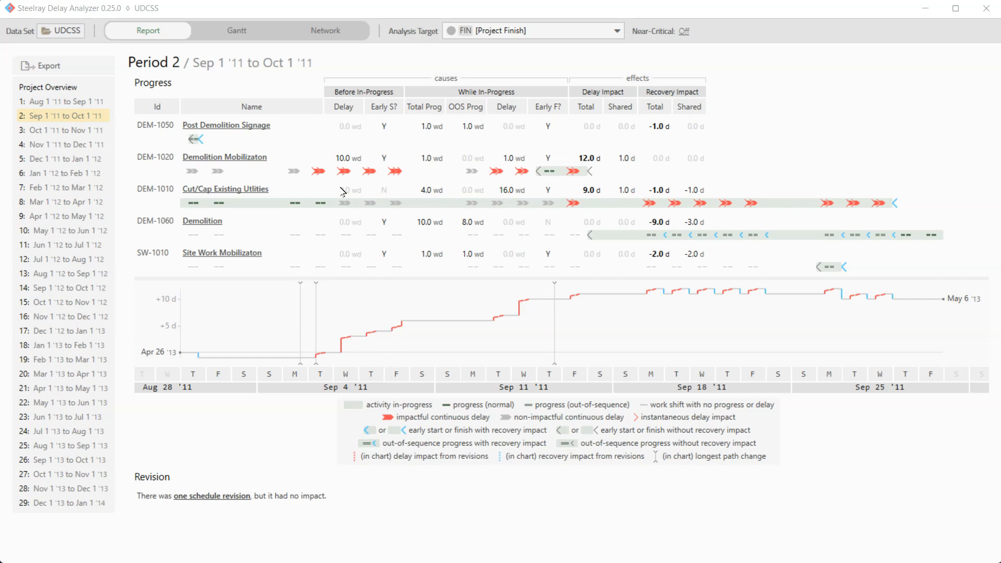
# Step: Switch to the Gantt view and move the data date to Fri 9/9/2011
pyautogui.click(237, 31)
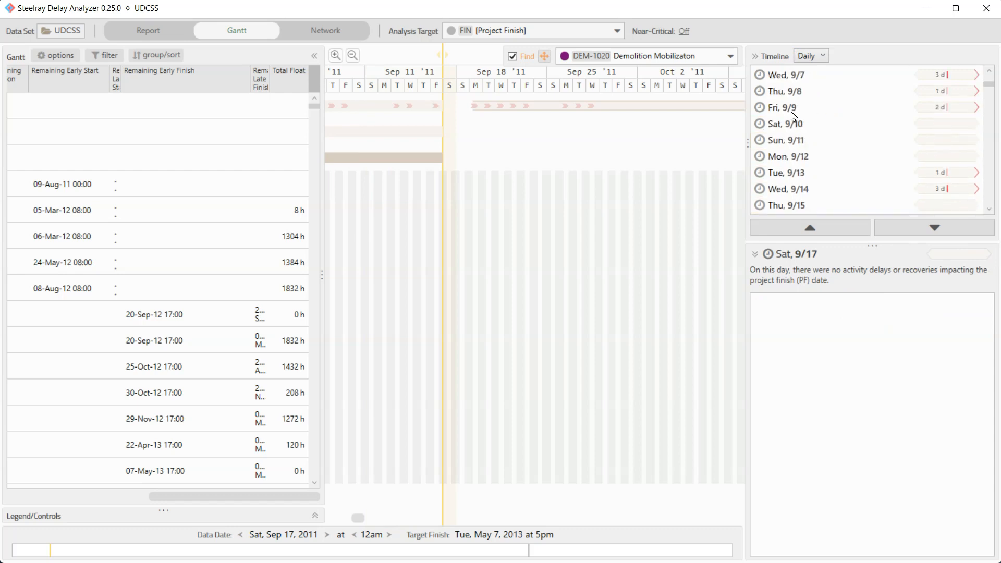
pyautogui.click(784, 107)
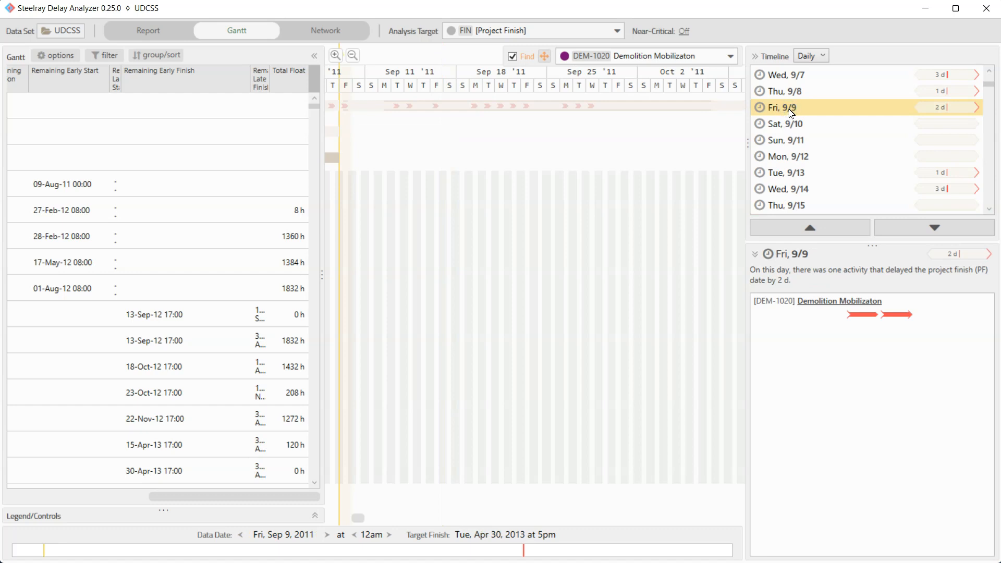
pyautogui.moveTo(377, 57)
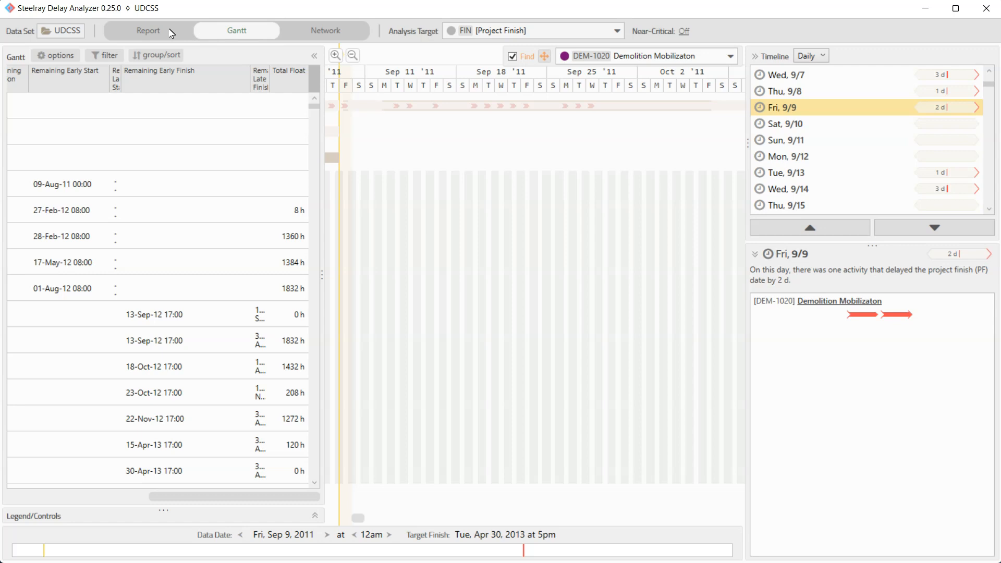
pyautogui.moveTo(160, 55)
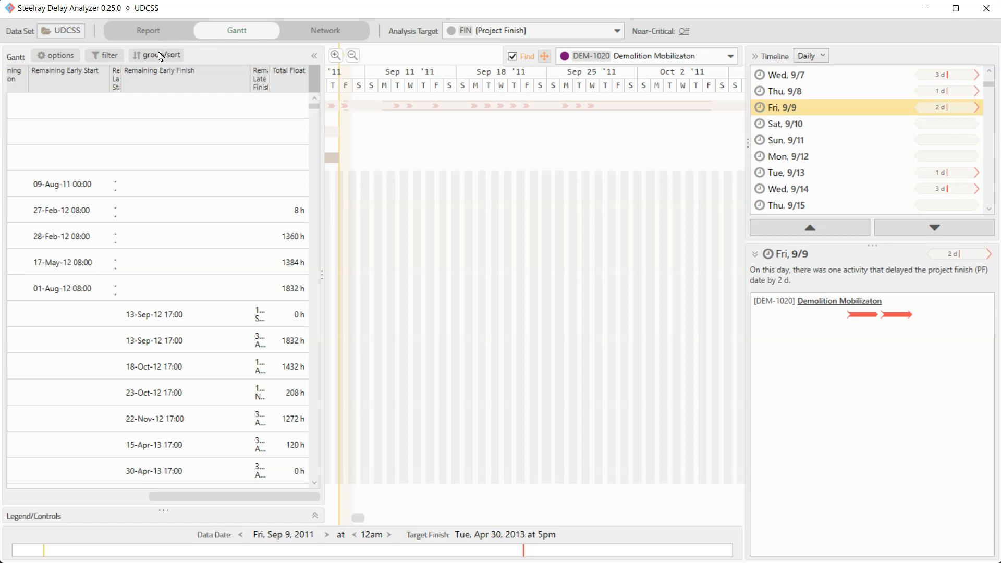
# Step: Ungroup activities from WBS and sort them by Remaining Early Start ascending
pyautogui.click(155, 55)
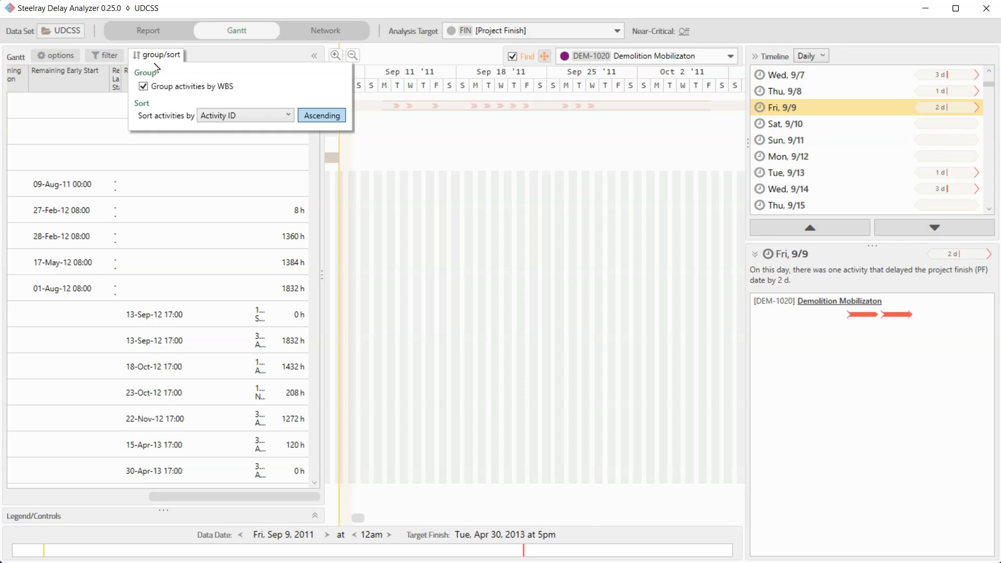
pyautogui.click(144, 87)
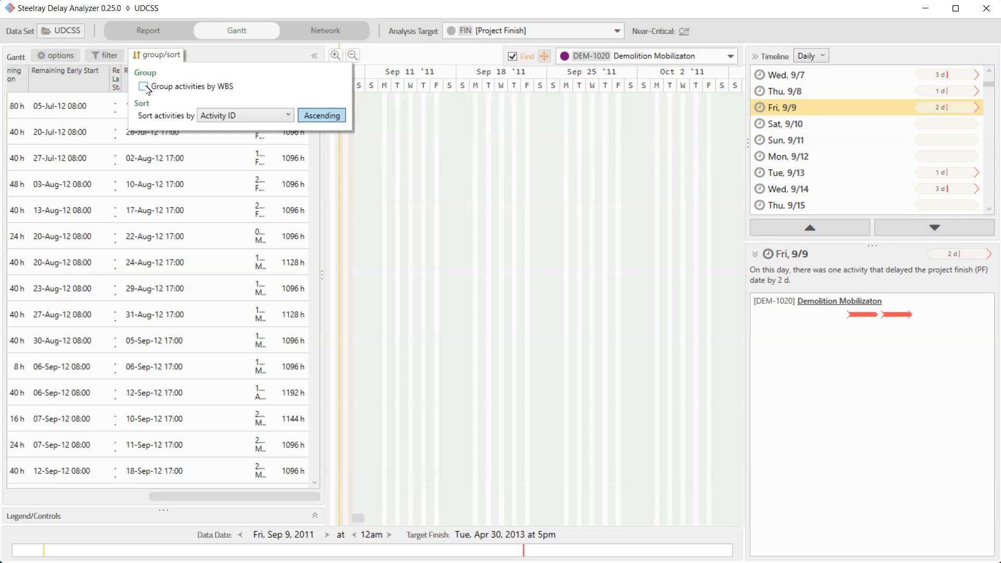
pyautogui.click(244, 115)
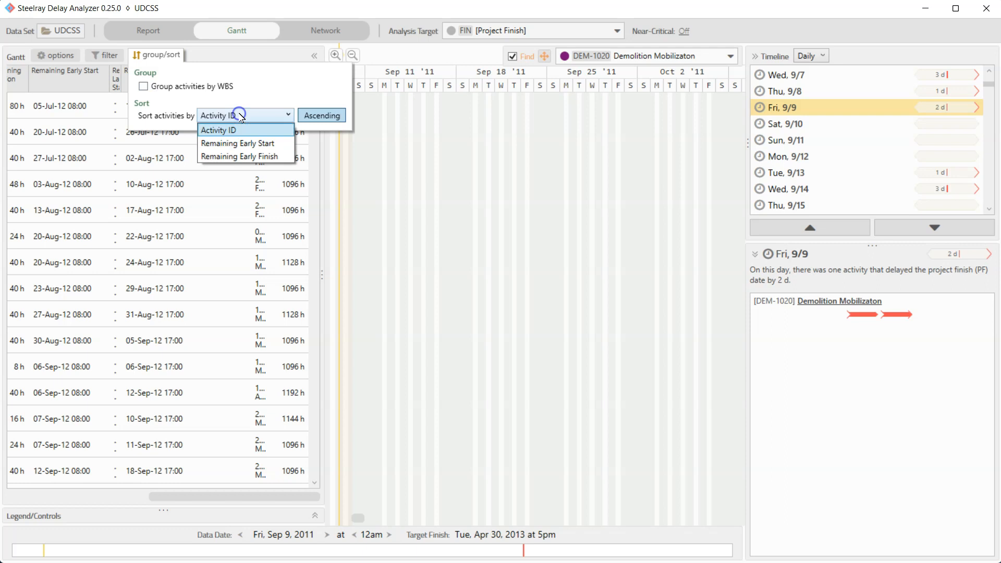
pyautogui.click(244, 143)
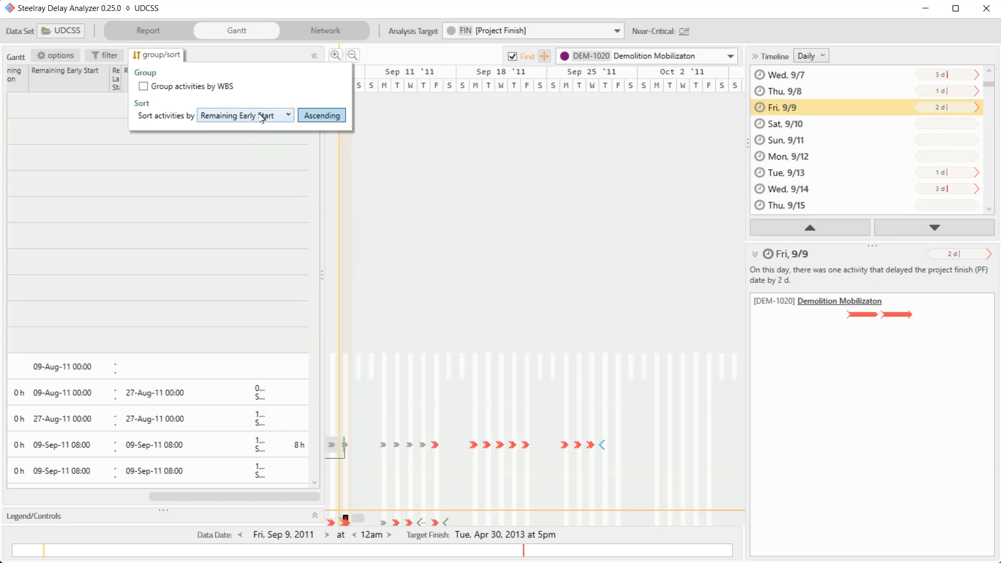
pyautogui.click(106, 55)
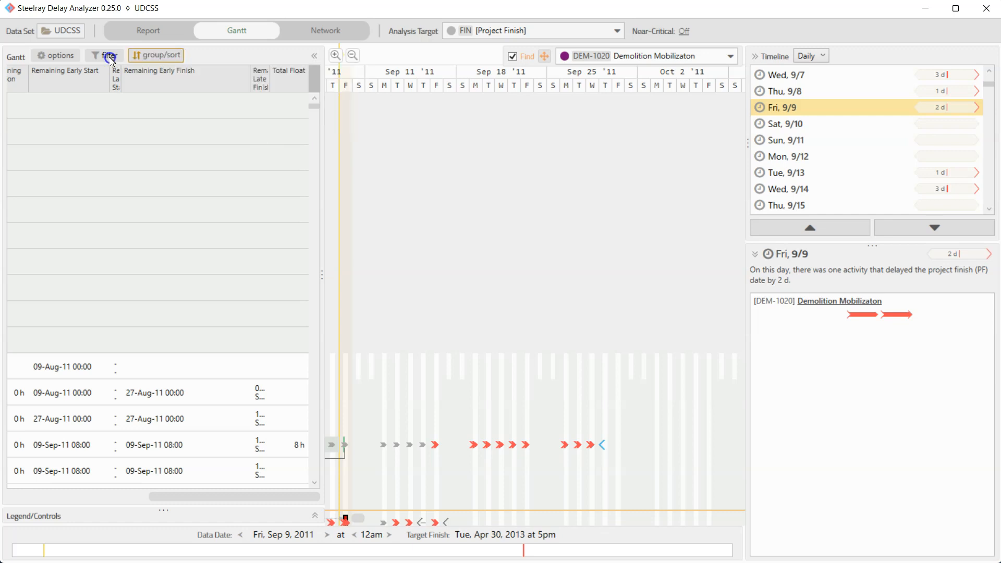
# Step: Filter to activities matching ALL: On Current Longest Path(s) and On Any Longest Path(s) From Current Period
pyautogui.click(107, 56)
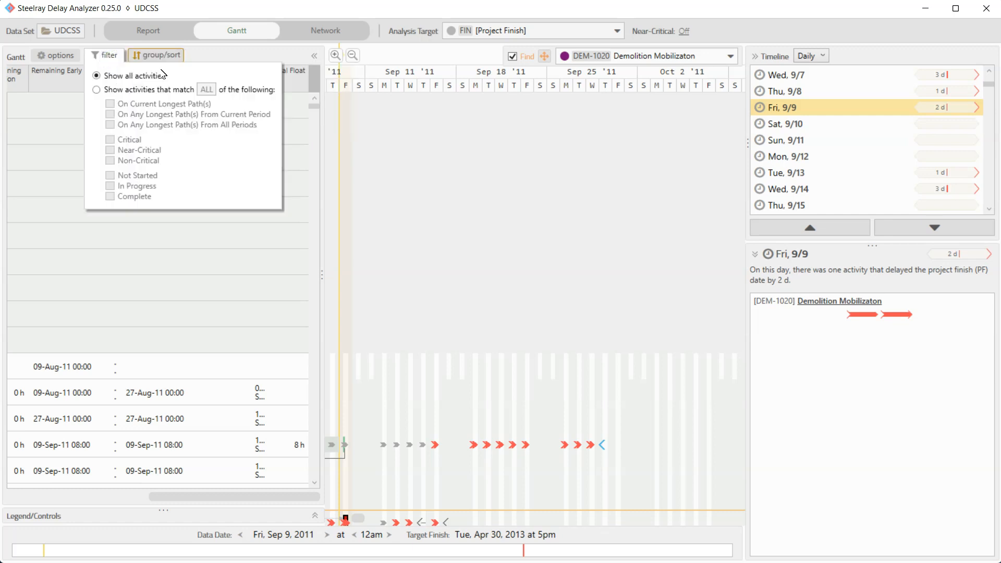
pyautogui.click(96, 89)
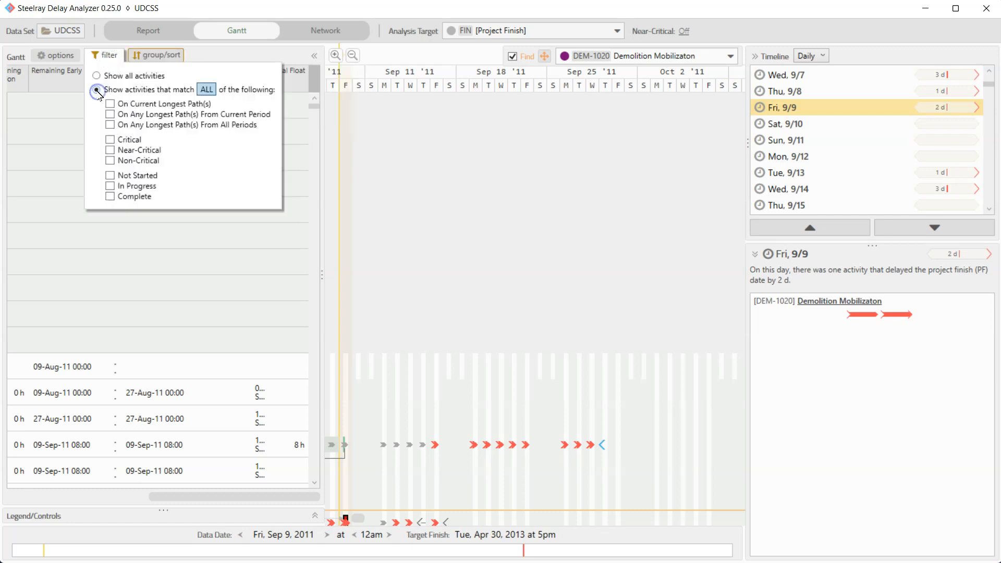
pyautogui.click(96, 90)
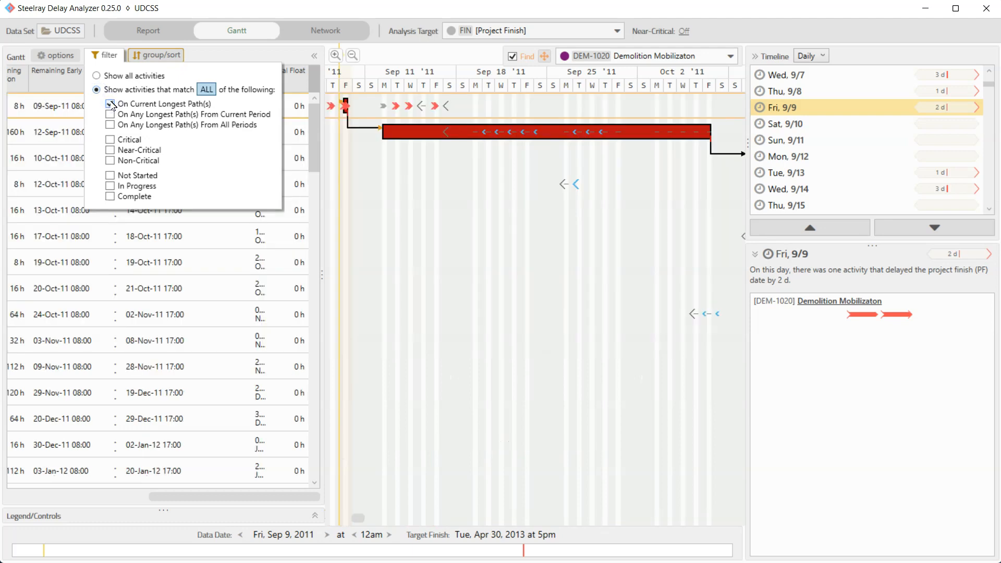
pyautogui.click(110, 103)
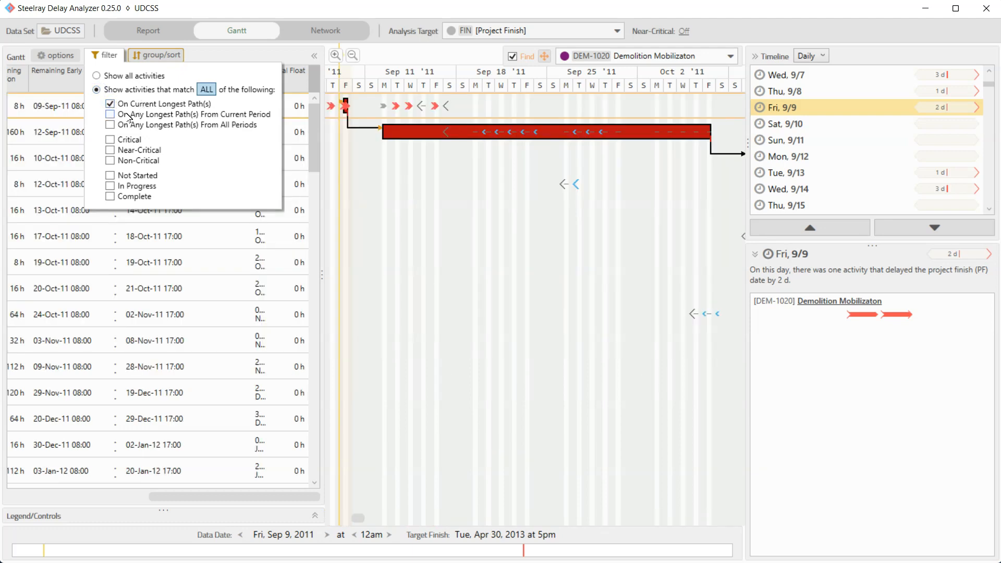
pyautogui.click(109, 115)
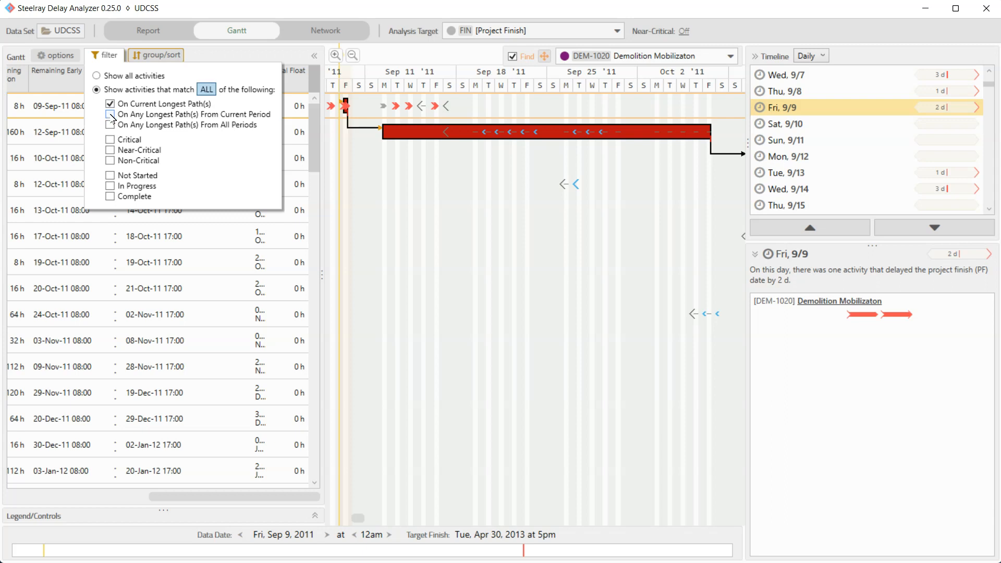
pyautogui.click(110, 115)
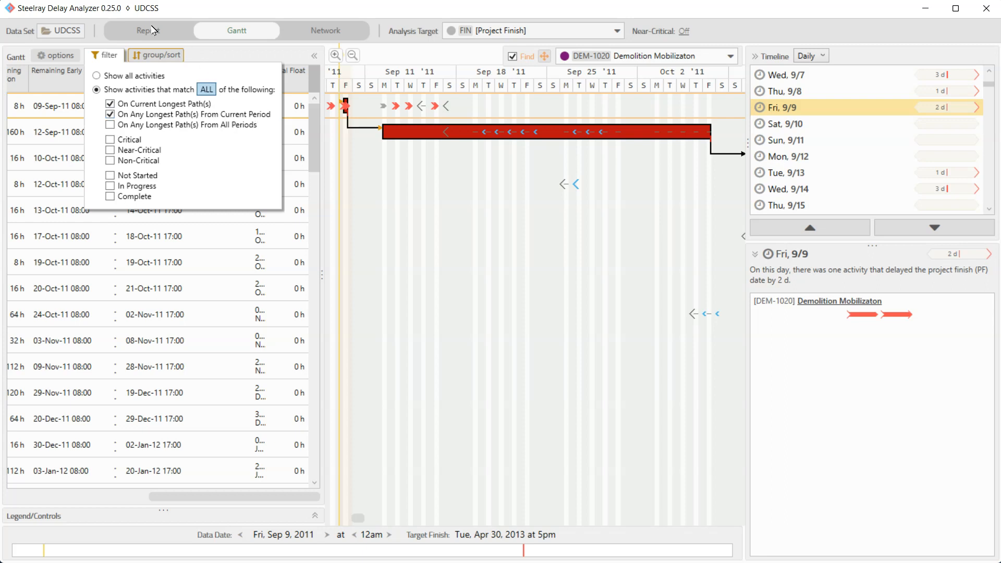
# Step: Review Demolition Mobilizaton in the period report, then return to the Gantt at Fri 9/9 with ID and Name columns visible
pyautogui.click(148, 31)
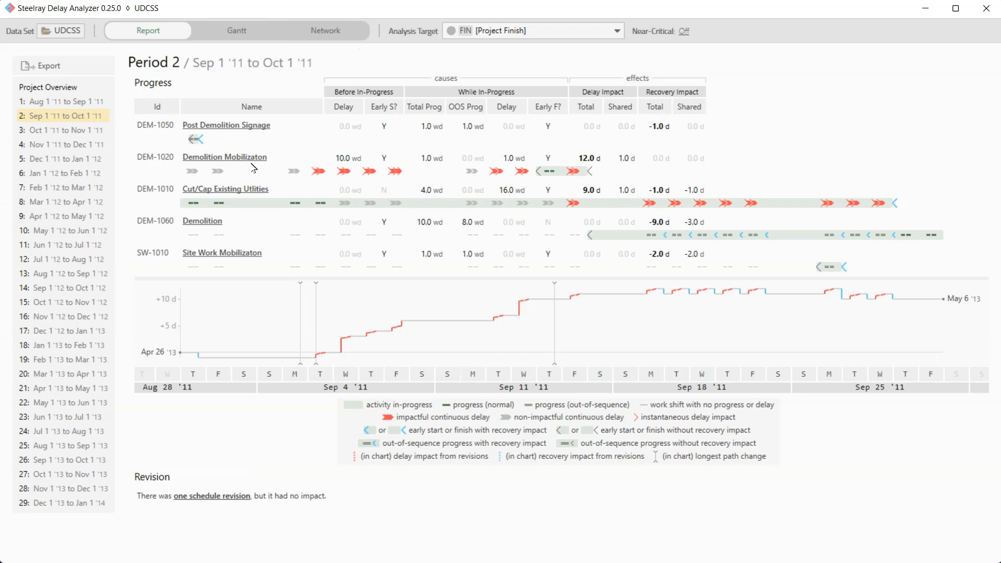
pyautogui.moveTo(250, 165)
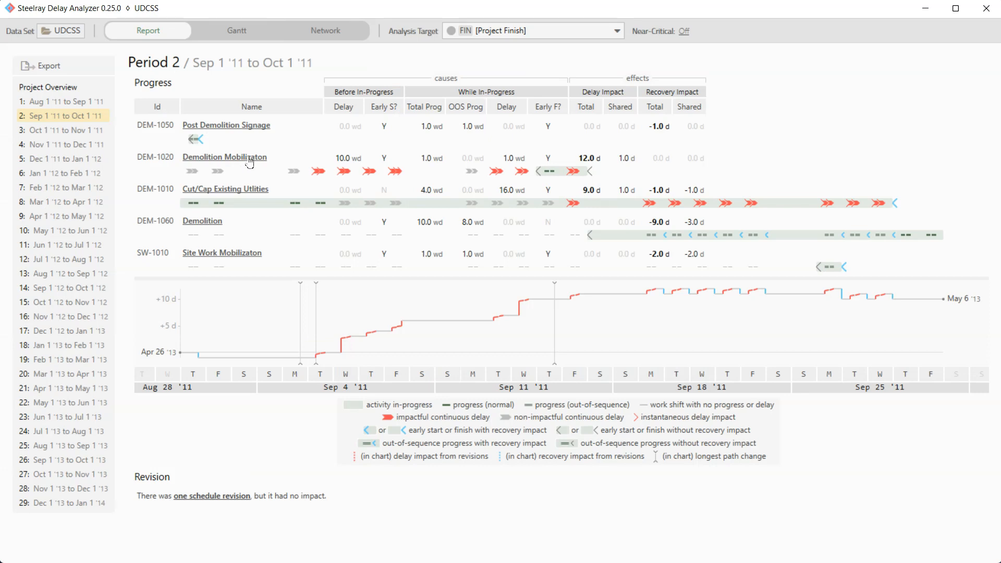
pyautogui.click(237, 30)
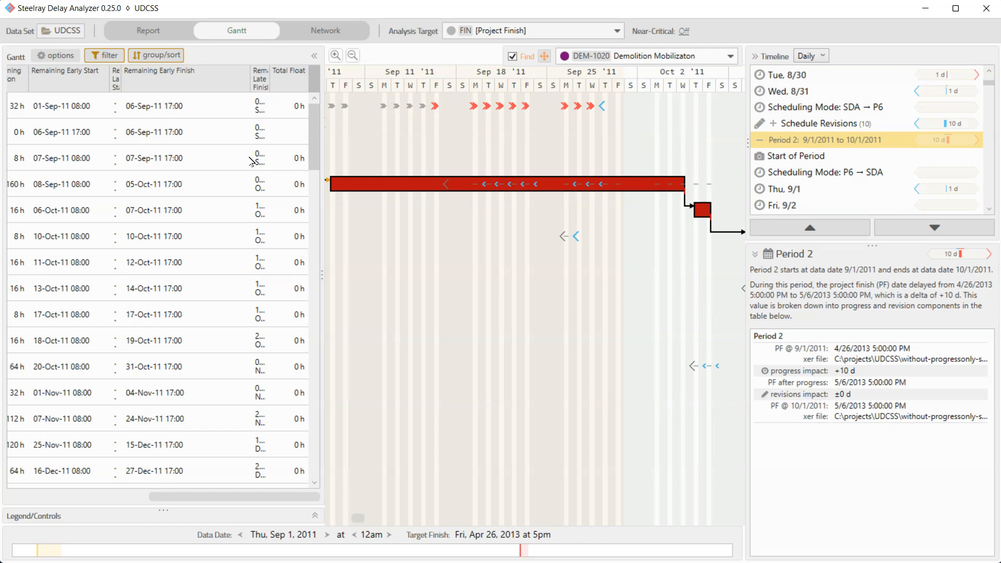
pyautogui.moveTo(492, 245)
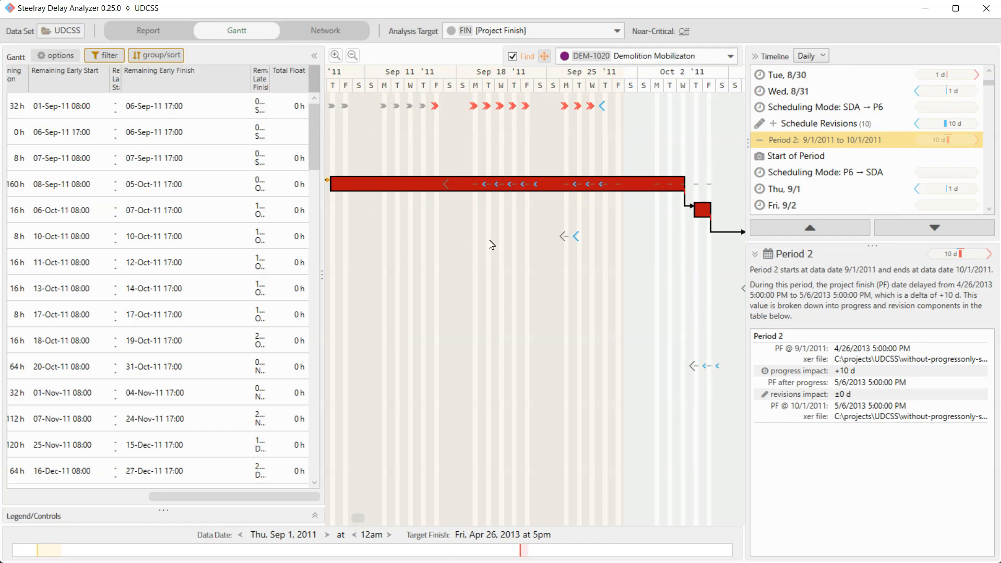
pyautogui.moveTo(830, 148)
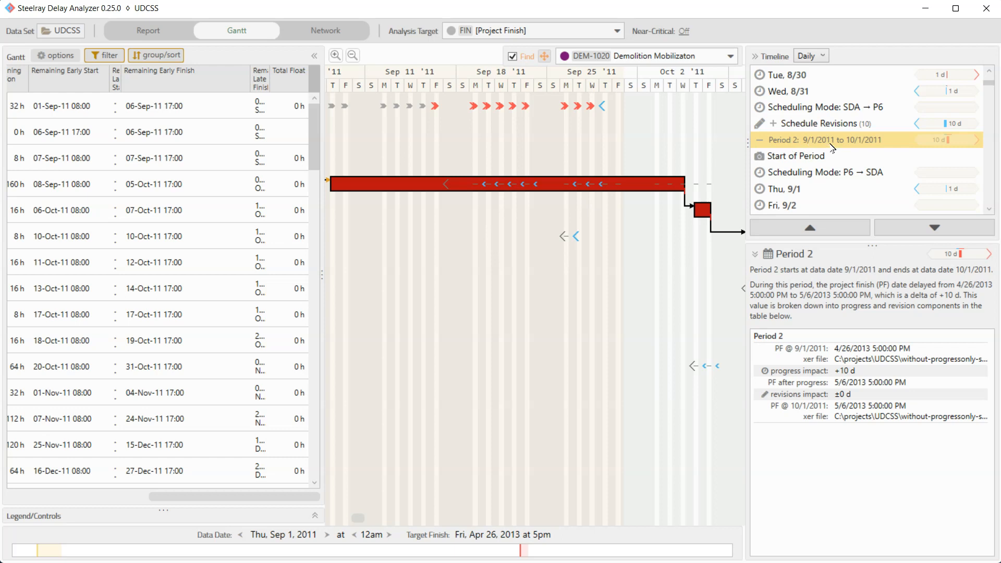
pyautogui.scroll(-3)
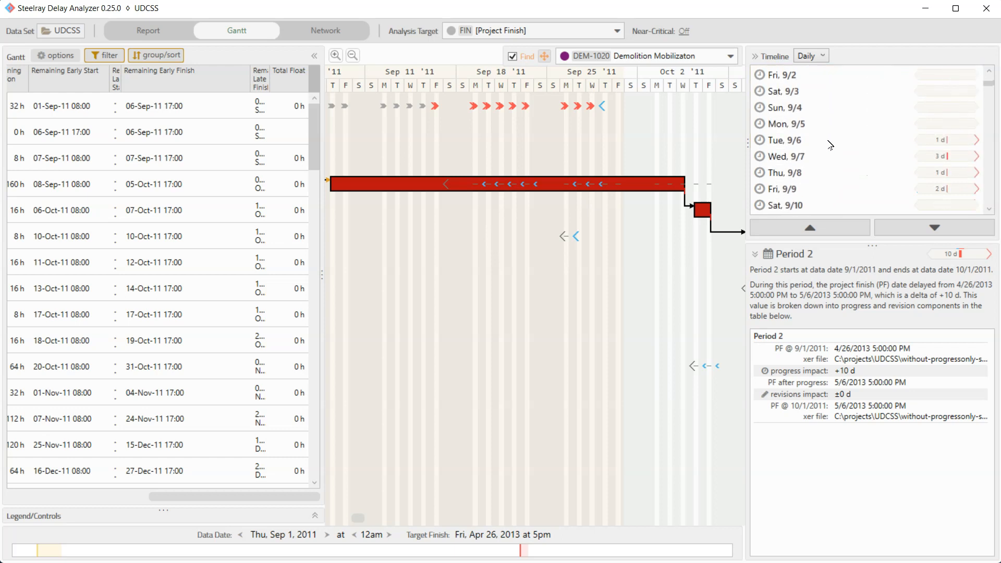
pyautogui.click(782, 188)
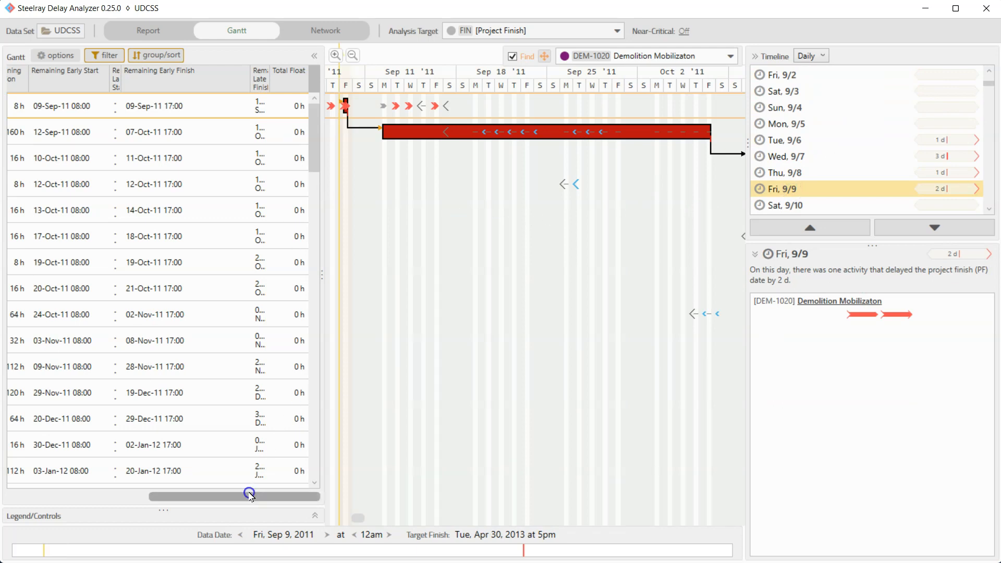
pyautogui.moveTo(249, 497); pyautogui.dragTo(22, 496)
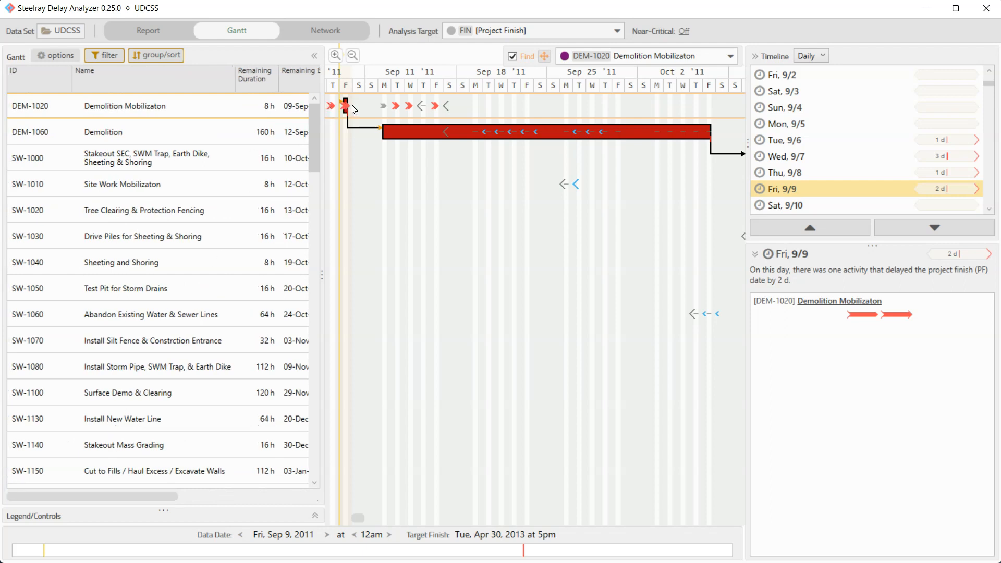
pyautogui.moveTo(361, 116)
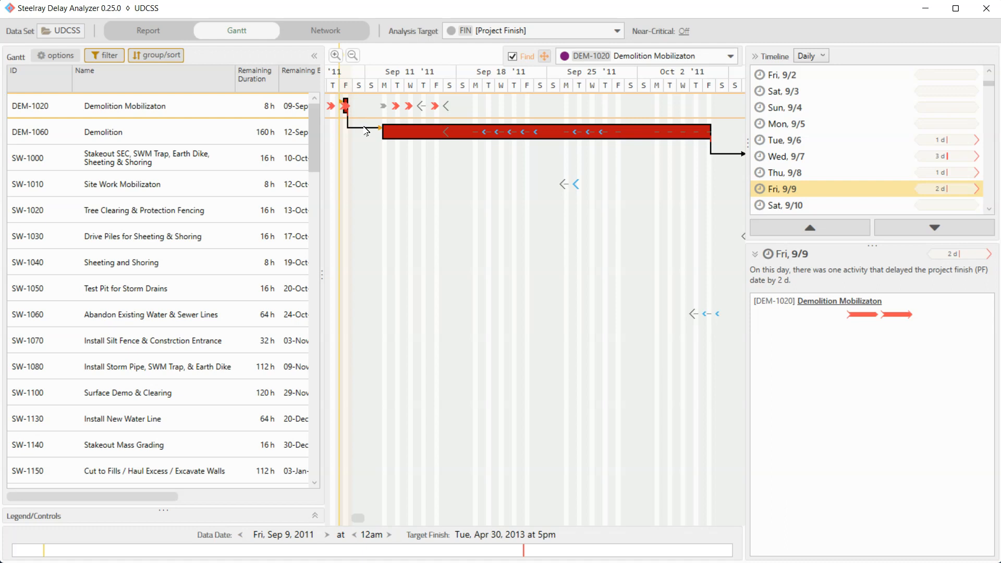
pyautogui.moveTo(215, 429)
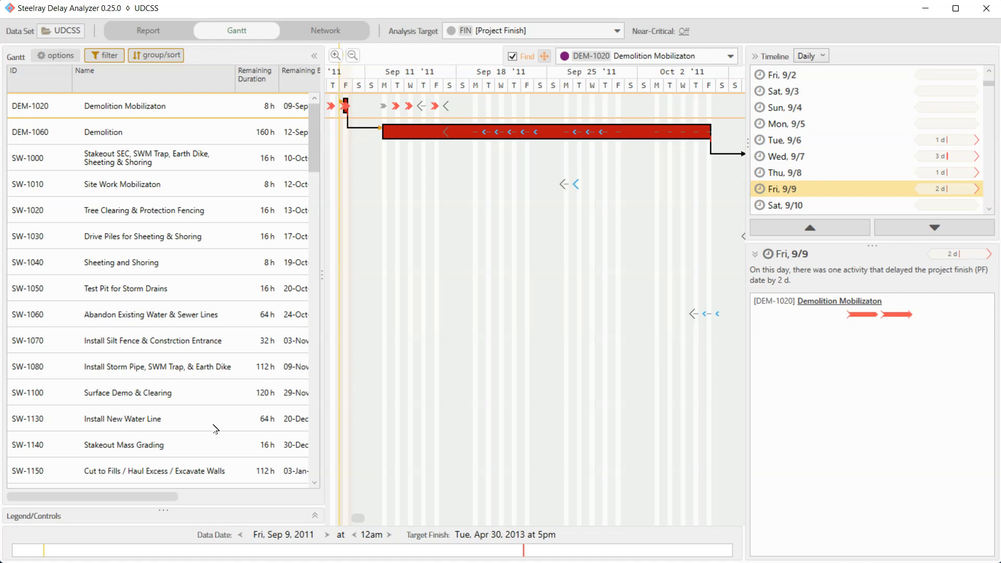
pyautogui.moveTo(389, 363)
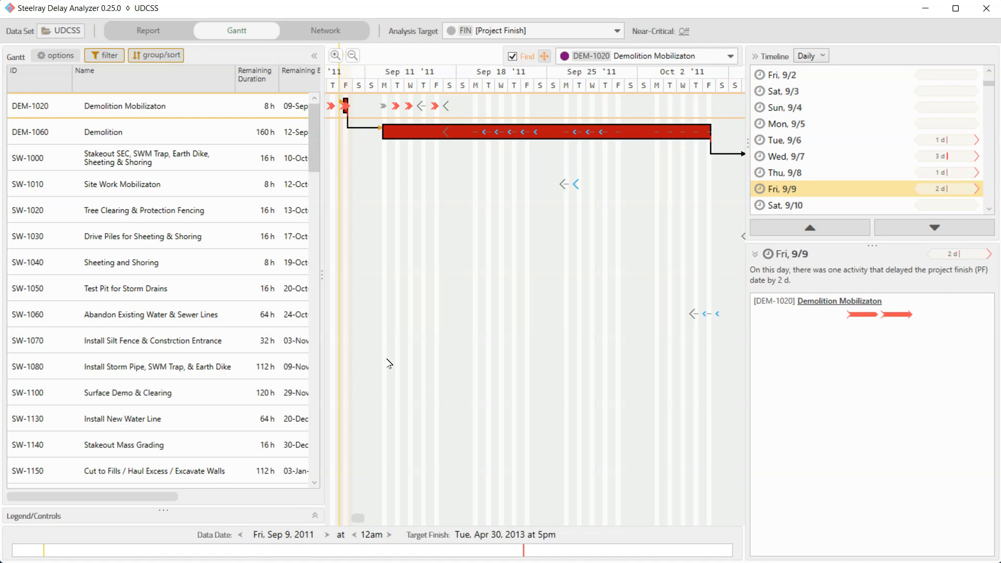
pyautogui.moveTo(426, 249)
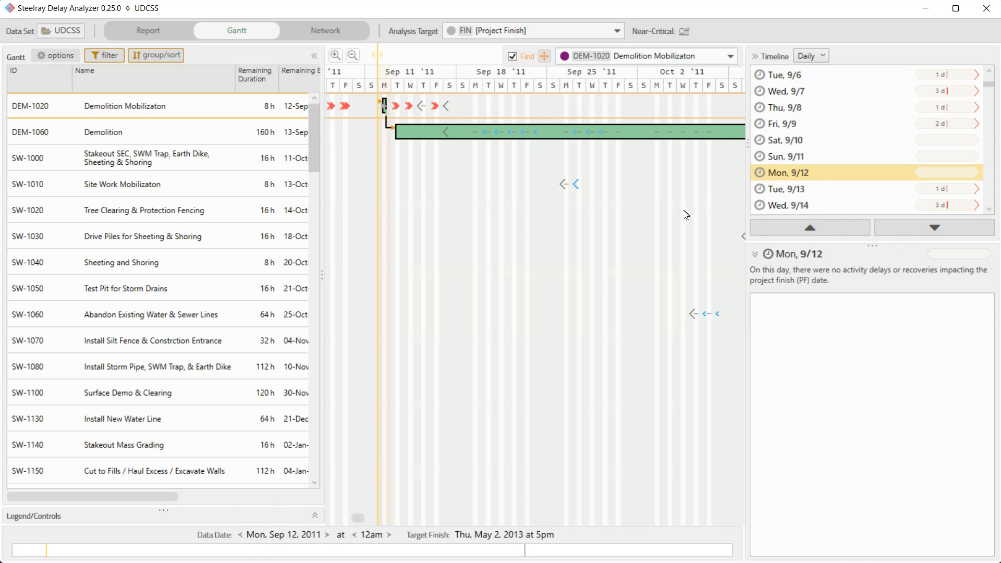
pyautogui.moveTo(593, 217)
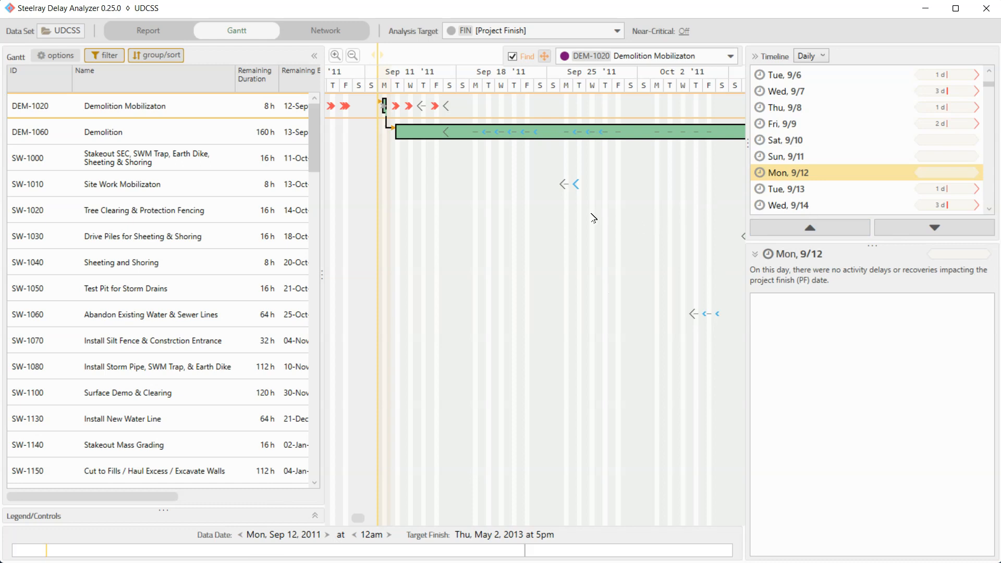
pyautogui.moveTo(546, 199)
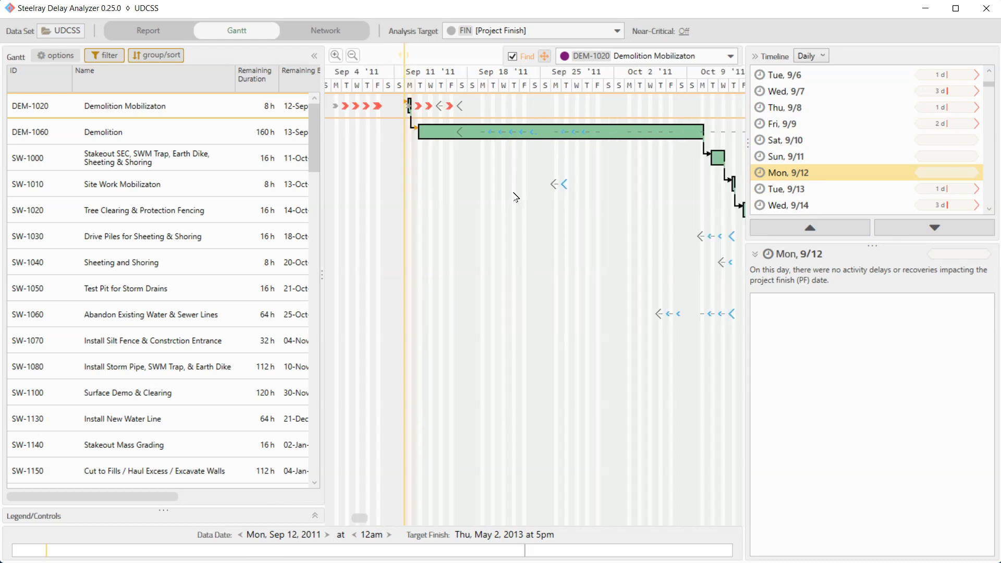
# Step: Zoom the Gantt timescale out to months and quarters to show the full longest path
pyautogui.click(352, 56)
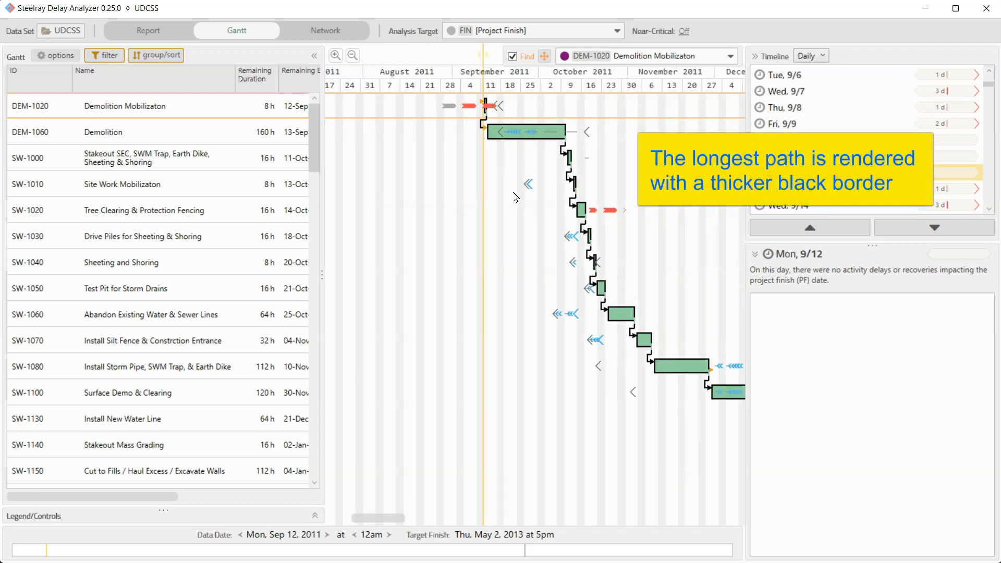
pyautogui.click(352, 56)
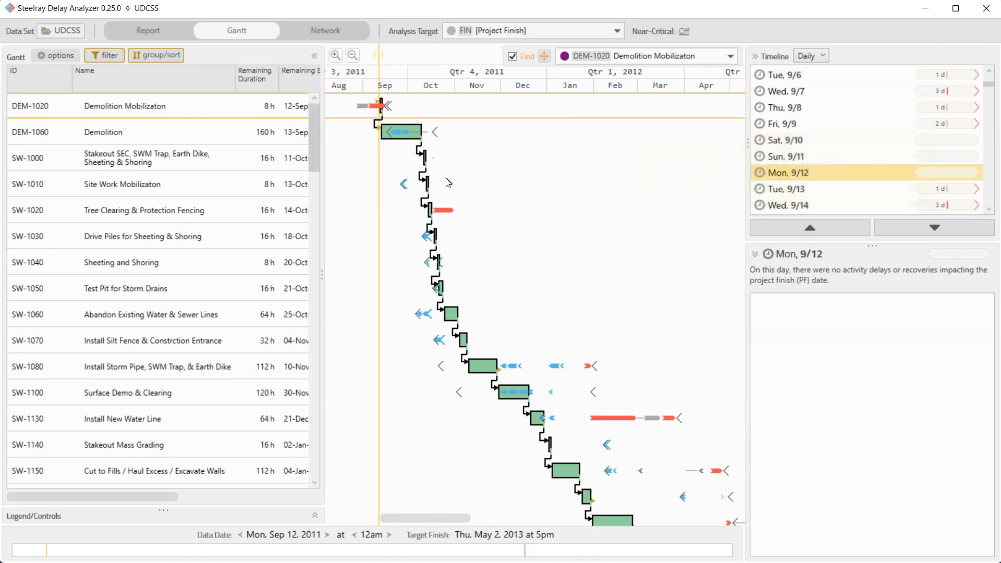
pyautogui.moveTo(525, 415)
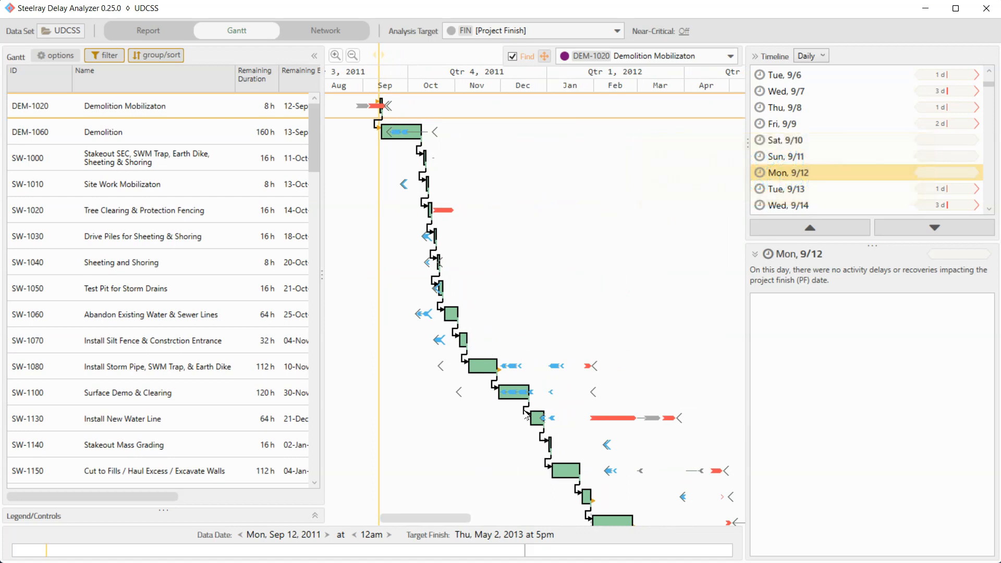
pyautogui.moveTo(389, 184)
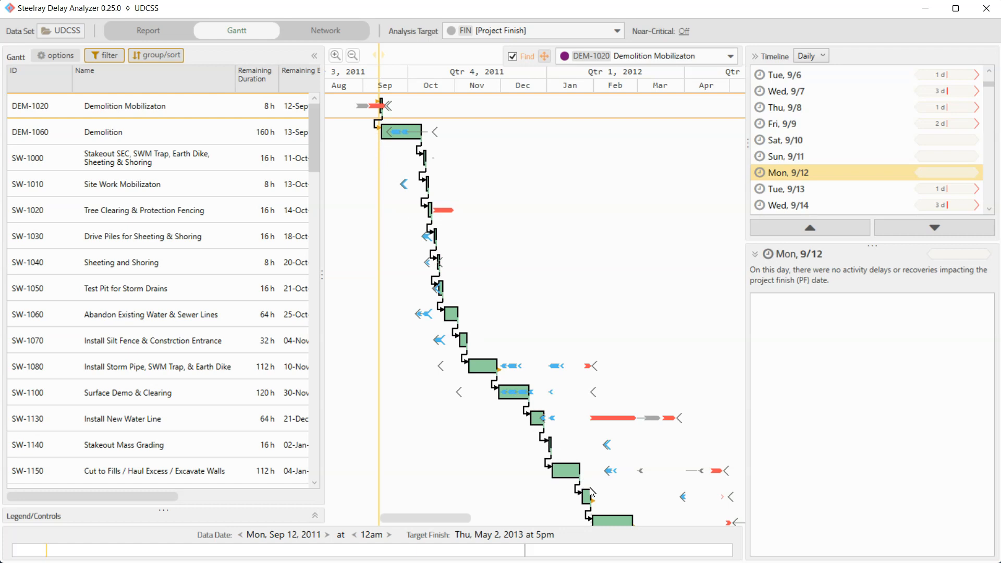
pyautogui.moveTo(475, 428)
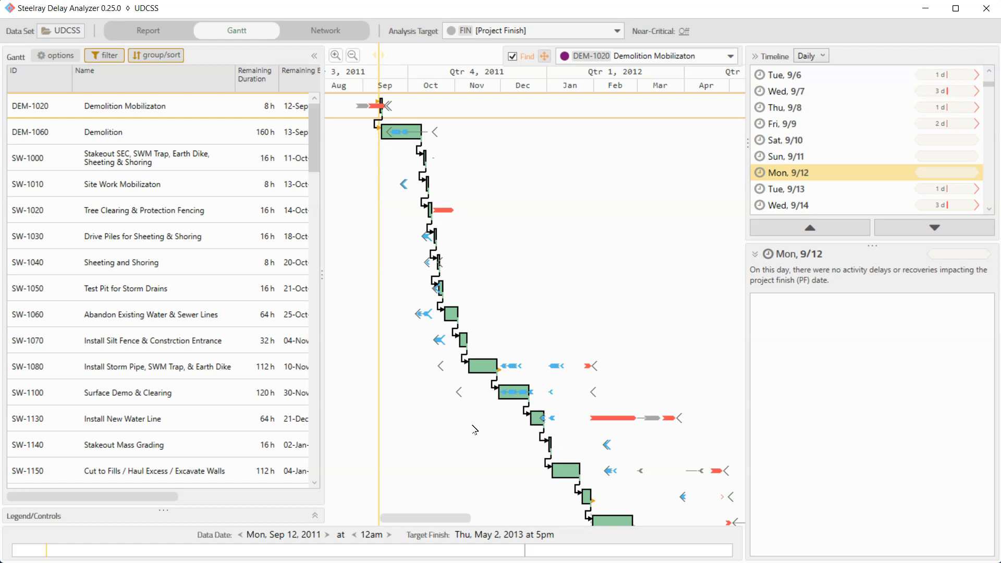
pyautogui.moveTo(146, 529)
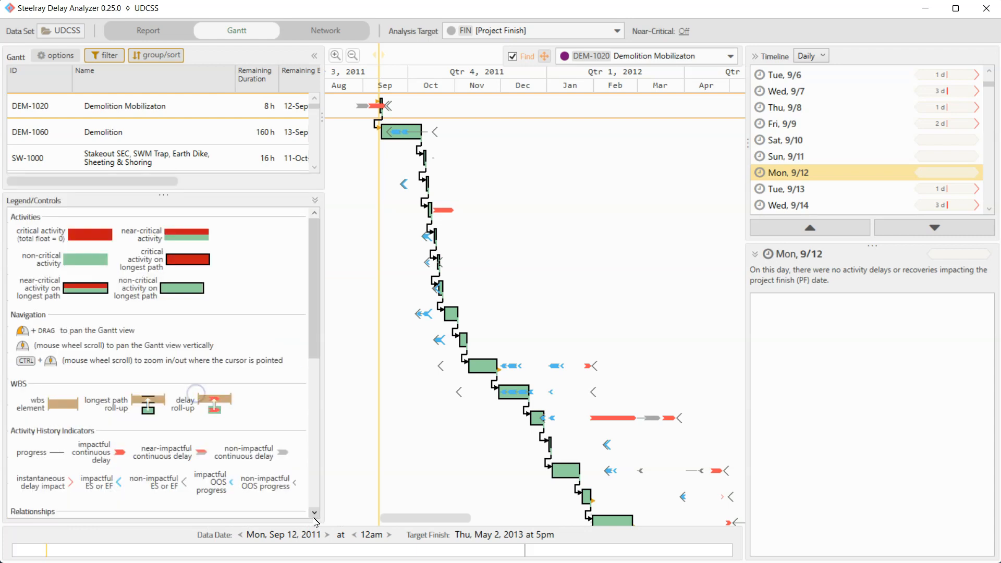
pyautogui.moveTo(67, 267)
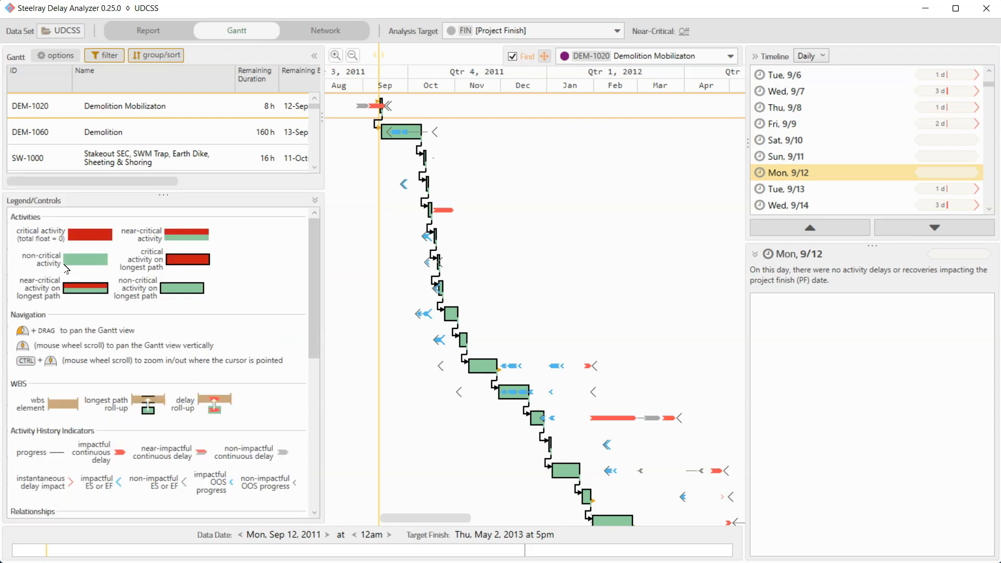
pyautogui.moveTo(251, 256)
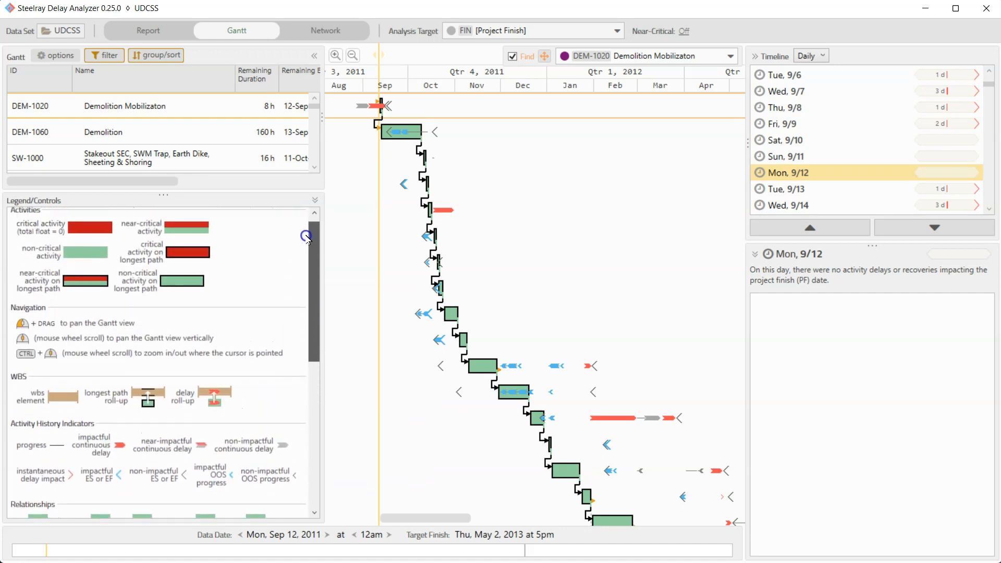
# Step: Collapse the legend and scroll down to the Building C and D activities with red critical bars
pyautogui.click(314, 201)
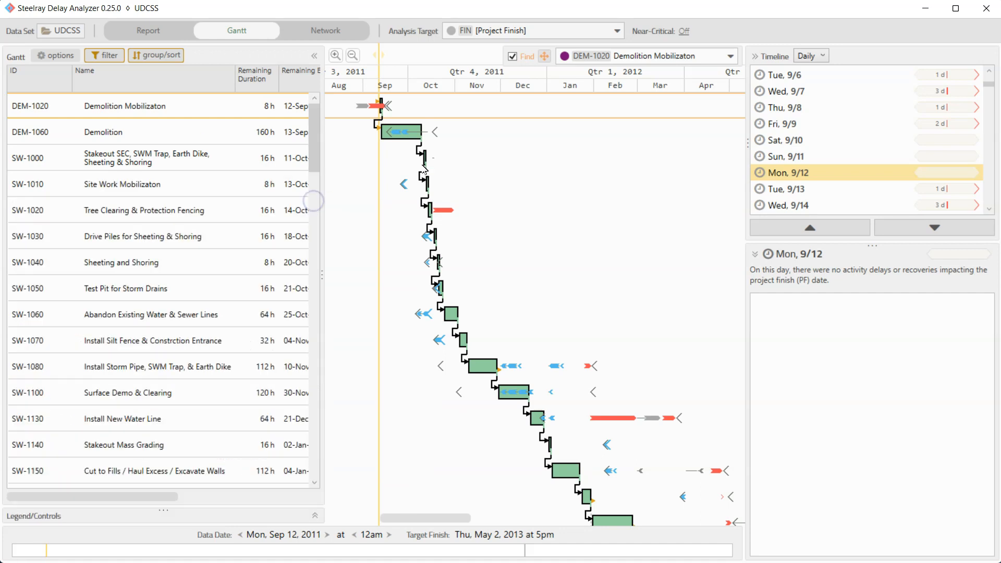
pyautogui.moveTo(527, 367)
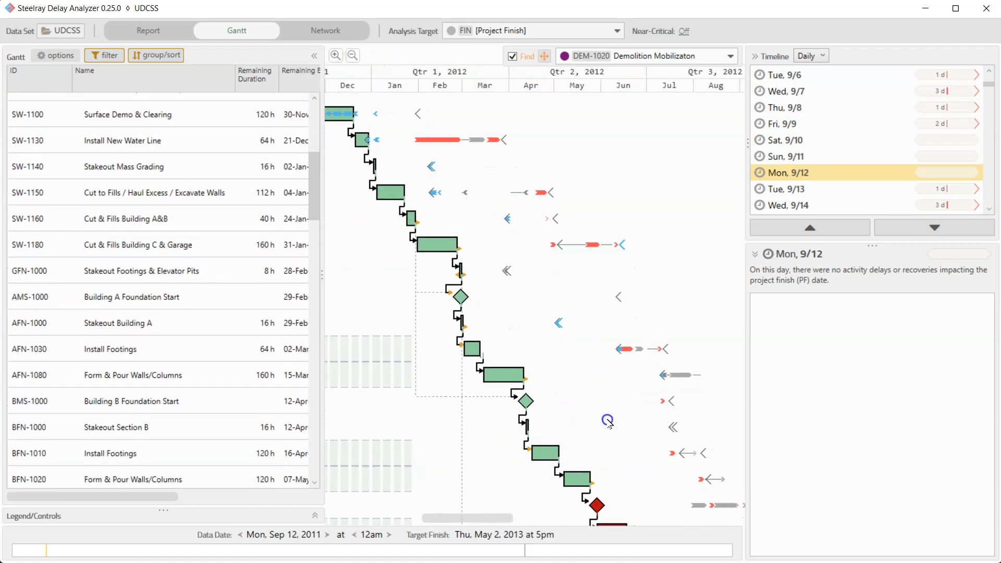
pyautogui.scroll(-3)
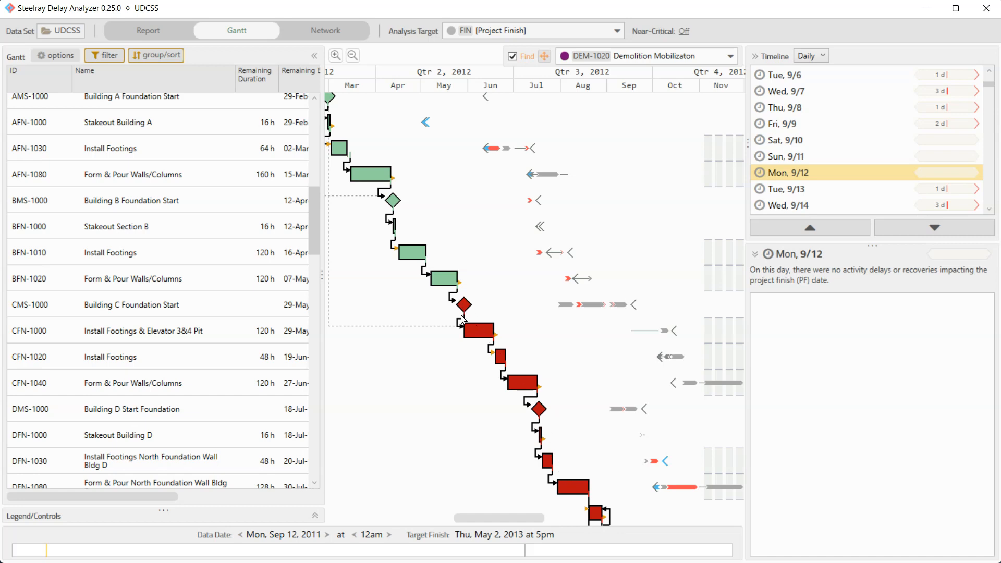
pyautogui.moveTo(765, 179)
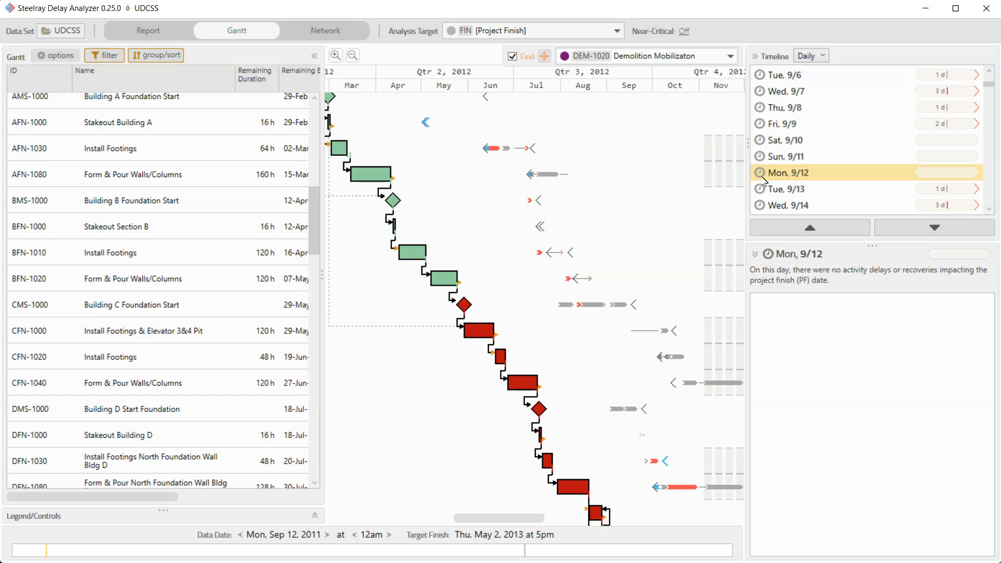
pyautogui.moveTo(721, 192)
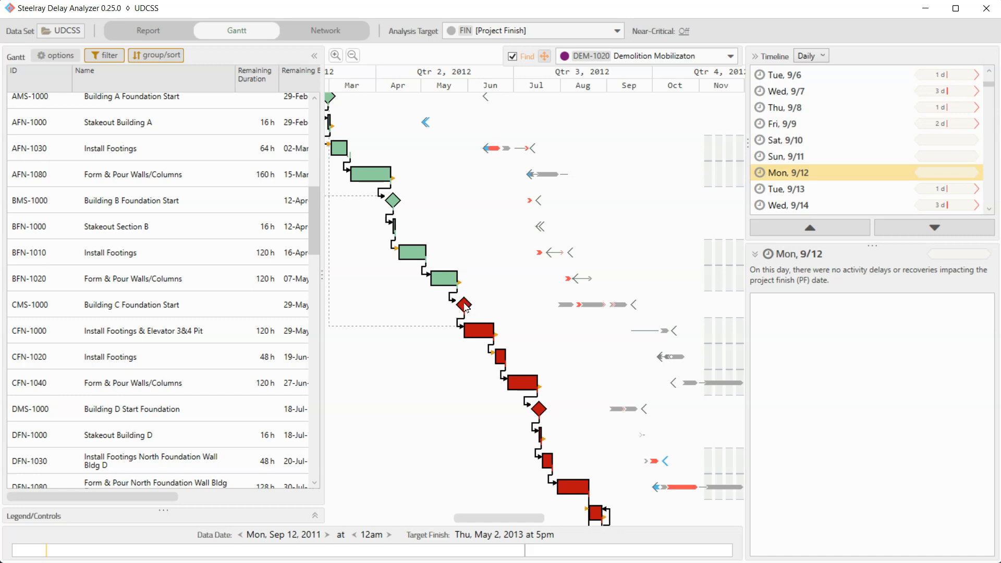
# Step: Zoom the Gantt timescale in to individual days around late May 2012
pyautogui.click(353, 56)
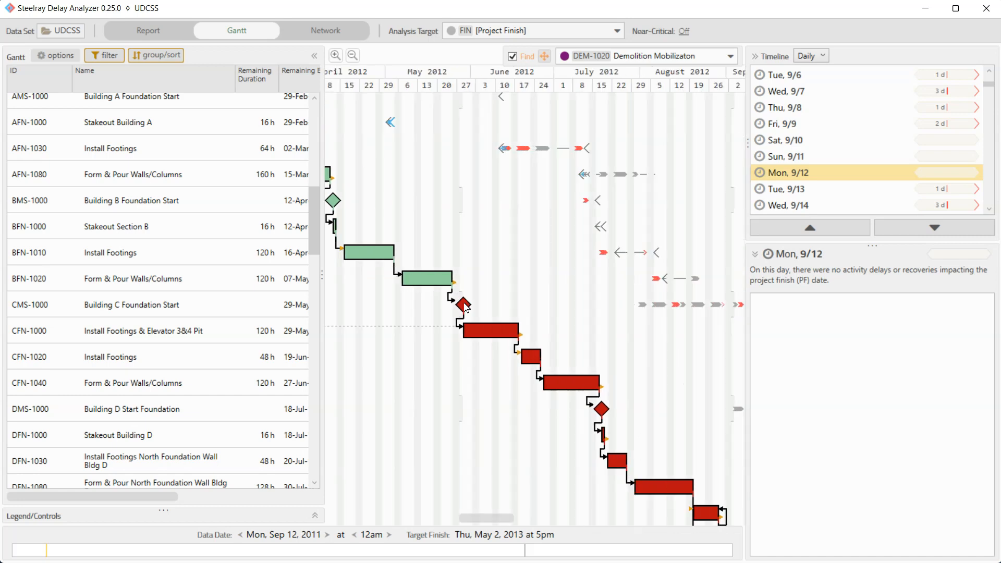
pyautogui.click(334, 55)
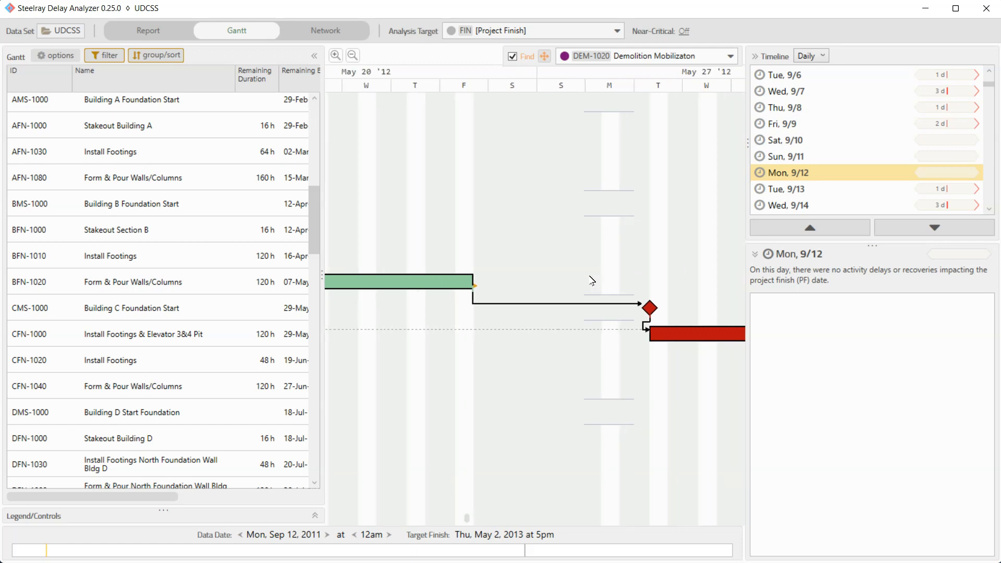
pyautogui.moveTo(428, 116)
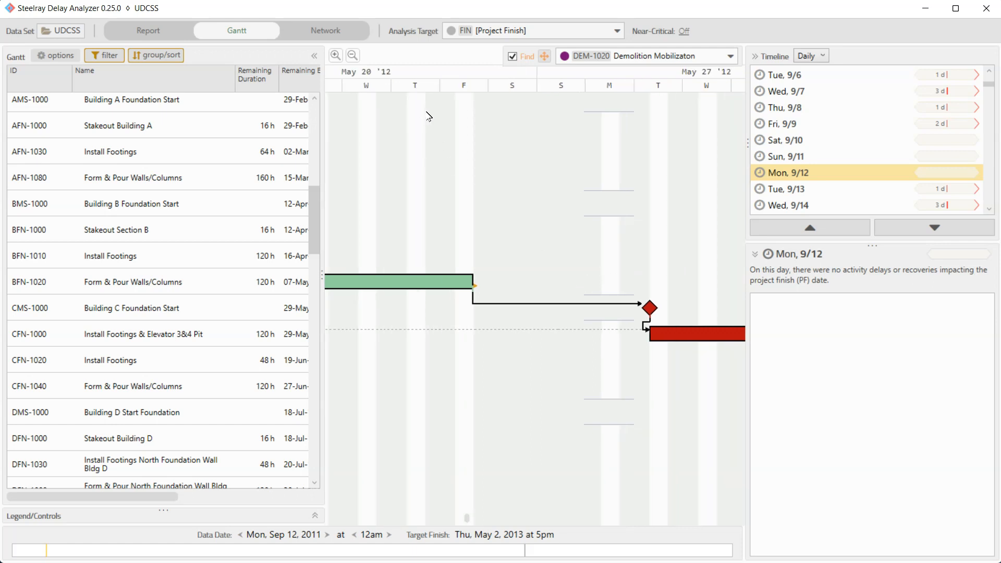
pyautogui.moveTo(403, 120)
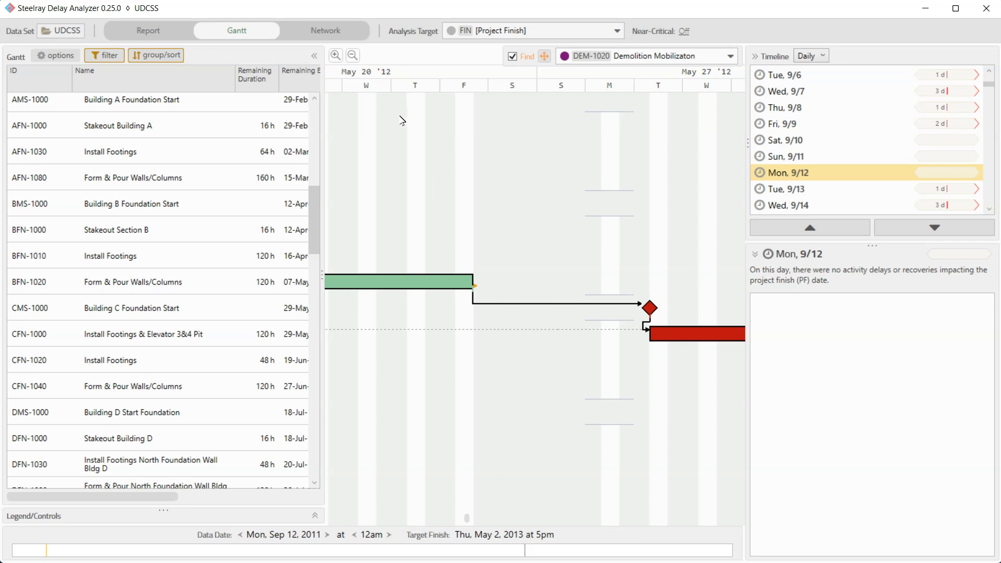
pyautogui.moveTo(615, 435)
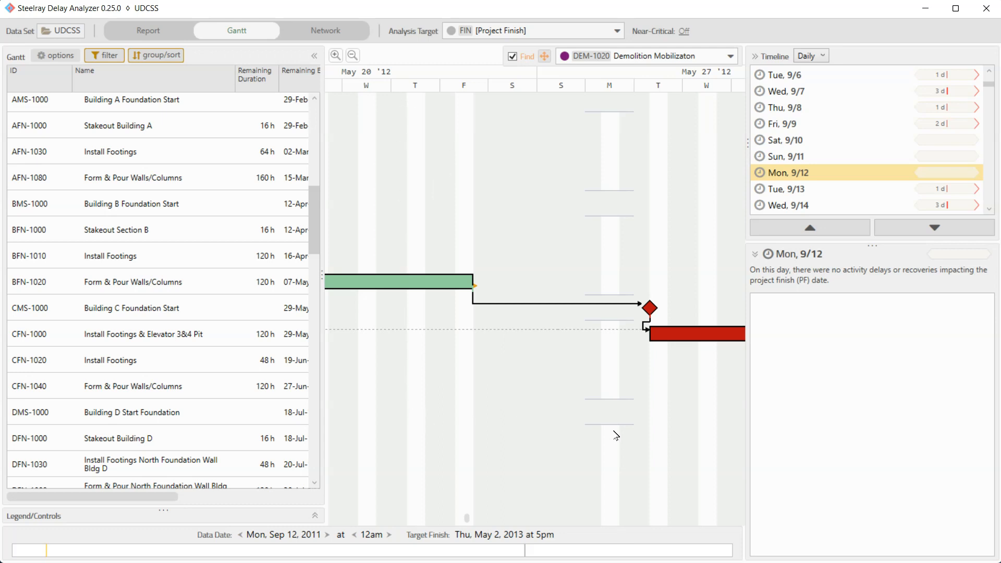
pyautogui.moveTo(391, 379)
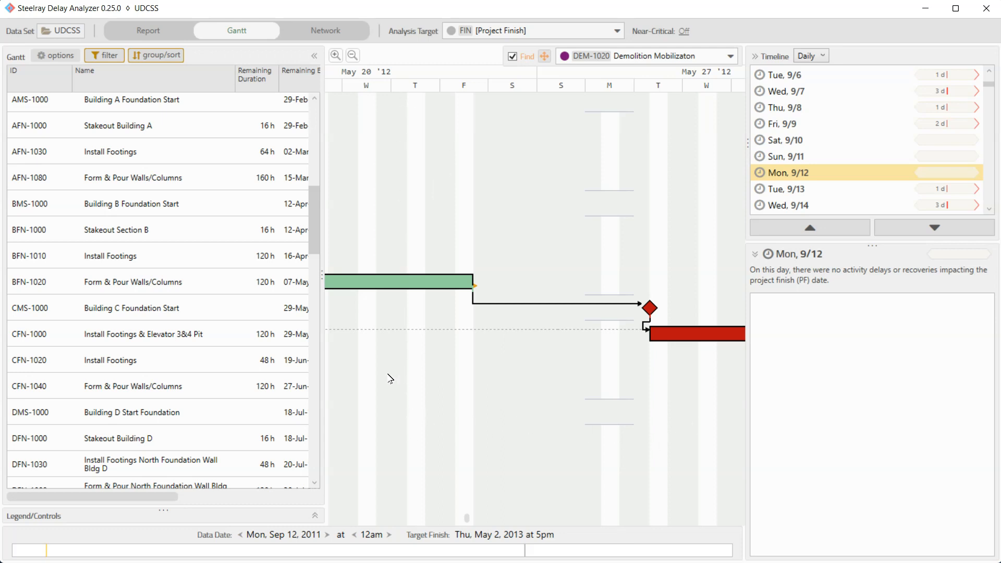
pyautogui.moveTo(390, 460)
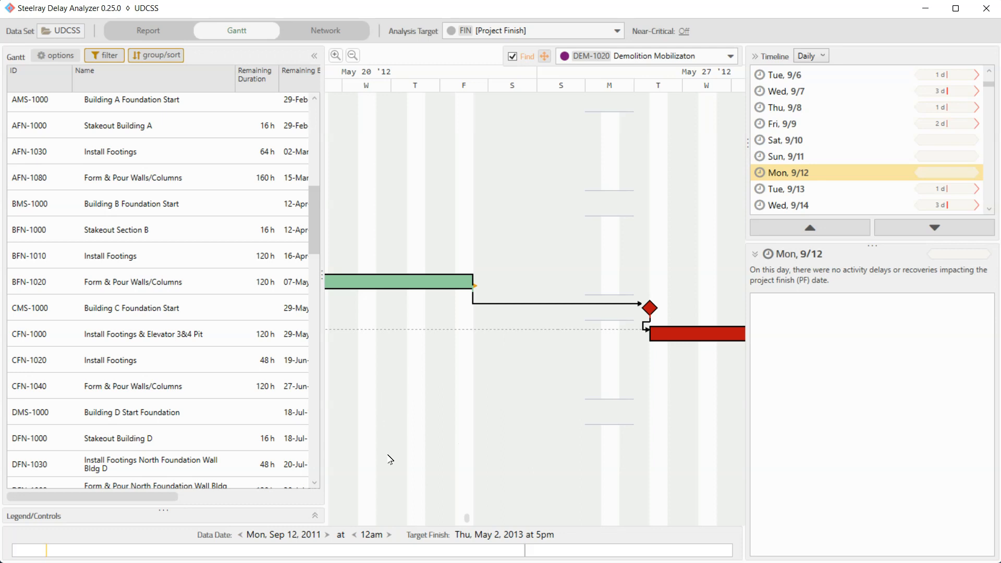
pyautogui.moveTo(331, 417)
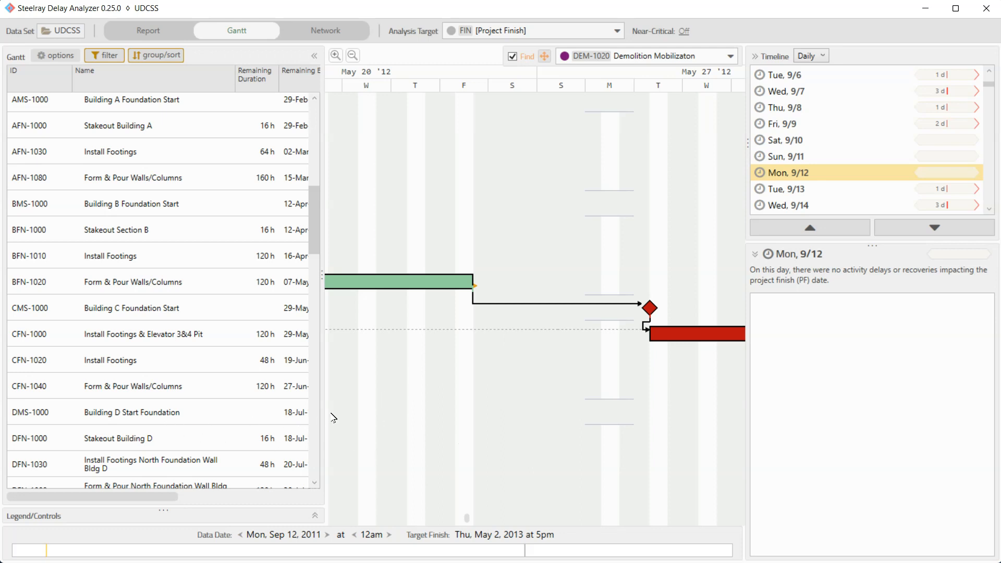
pyautogui.moveTo(135, 444)
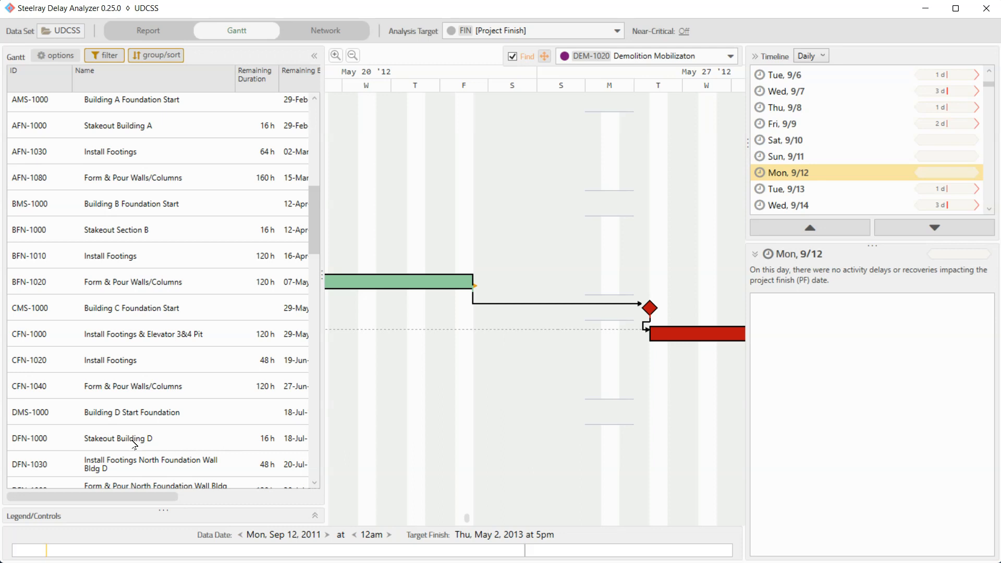
pyautogui.moveTo(165, 466)
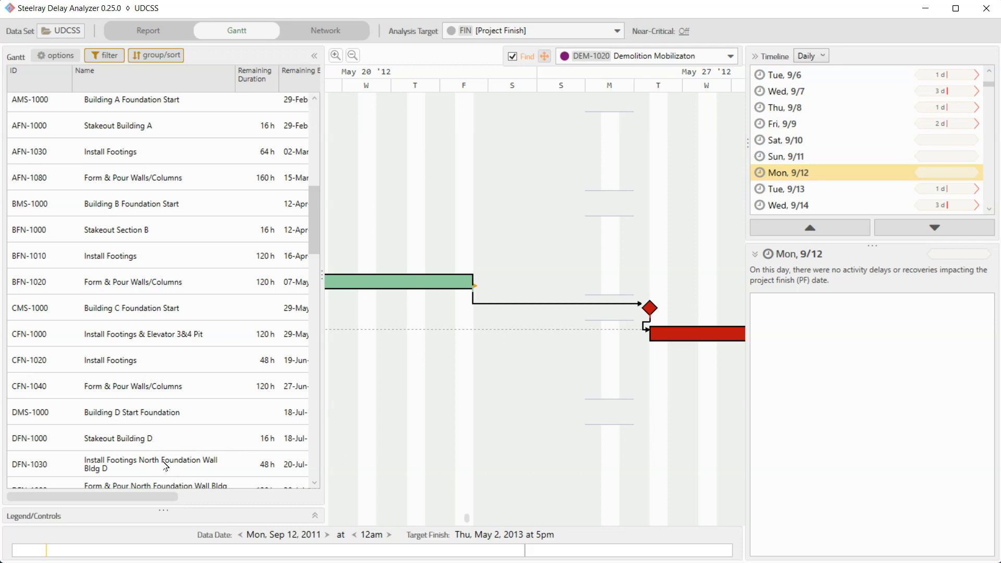
pyautogui.moveTo(691, 438)
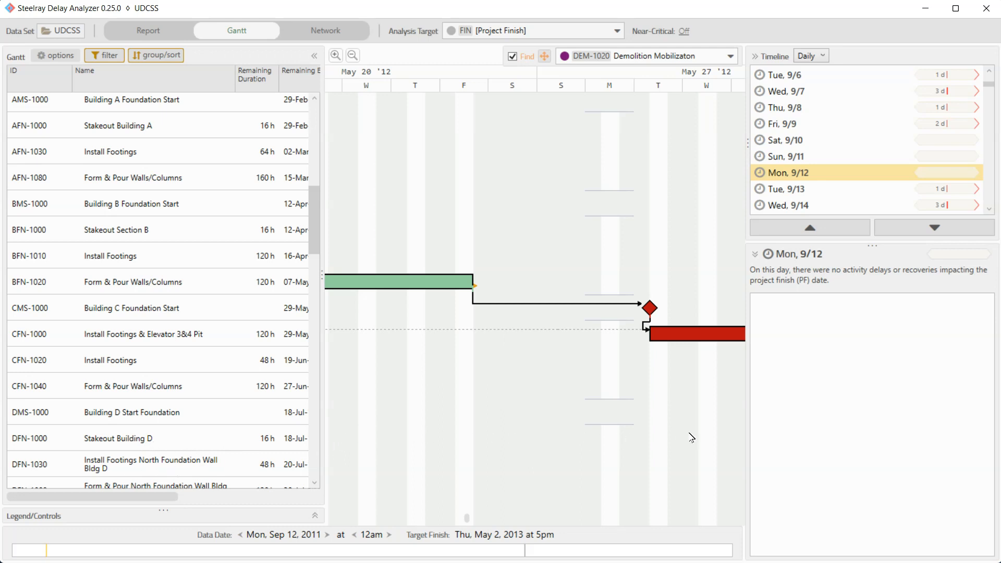
pyautogui.moveTo(351, 460)
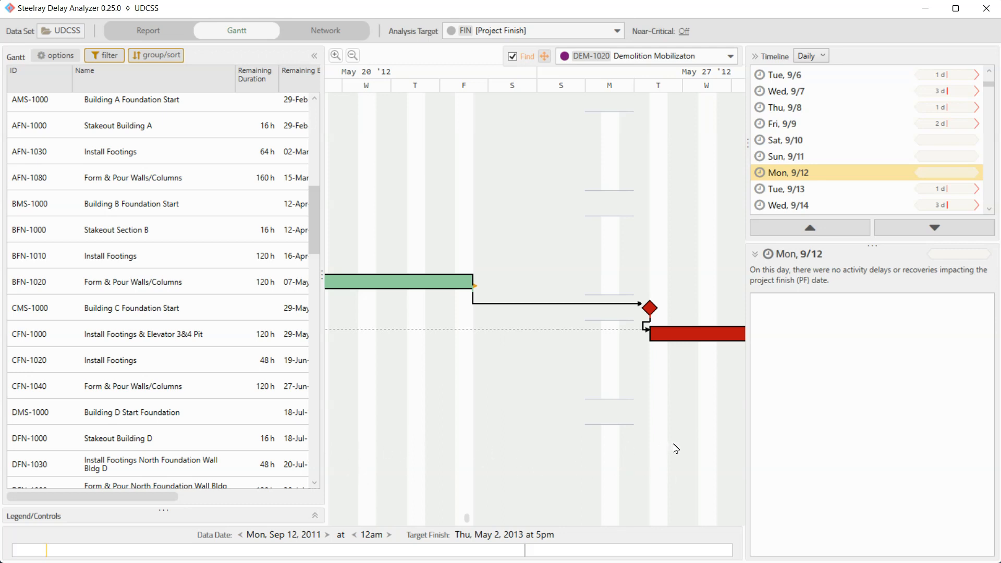
pyautogui.moveTo(401, 397)
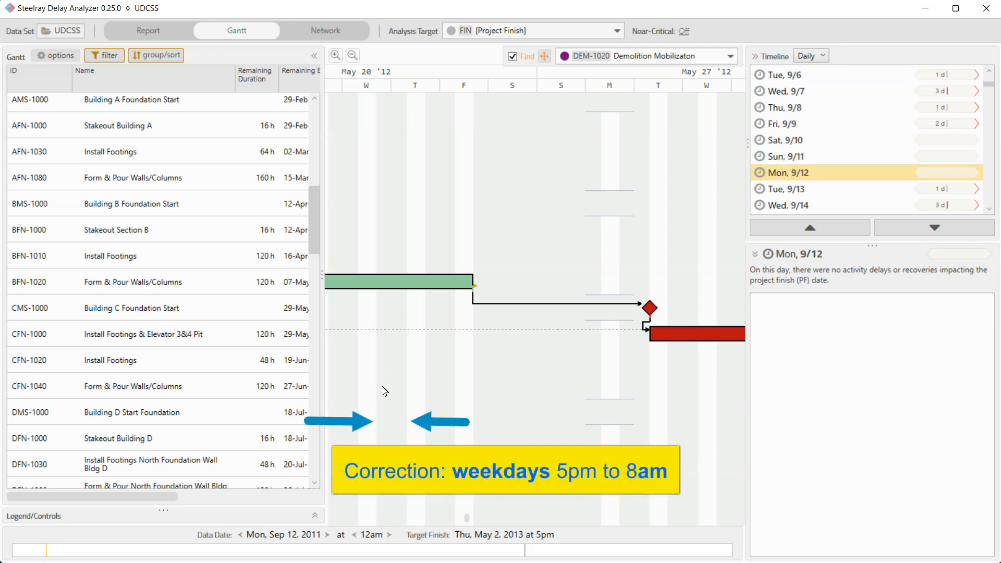
pyautogui.moveTo(408, 441)
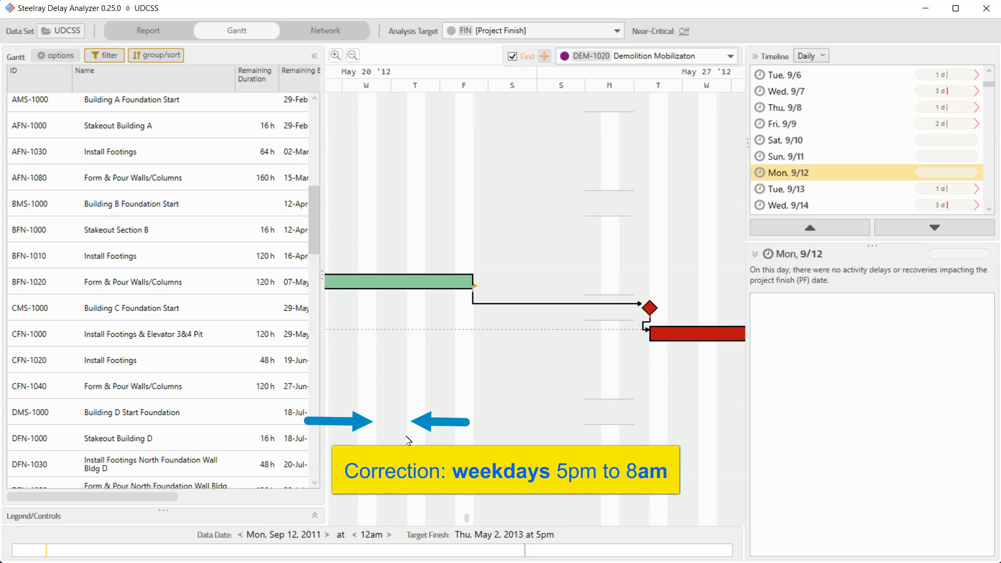
pyautogui.moveTo(487, 445)
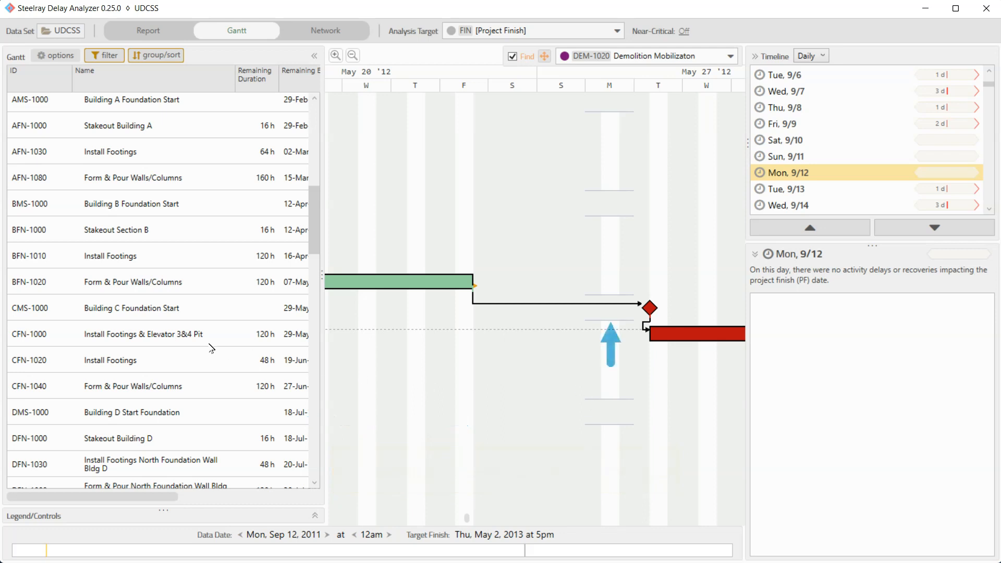
pyautogui.moveTo(472, 311)
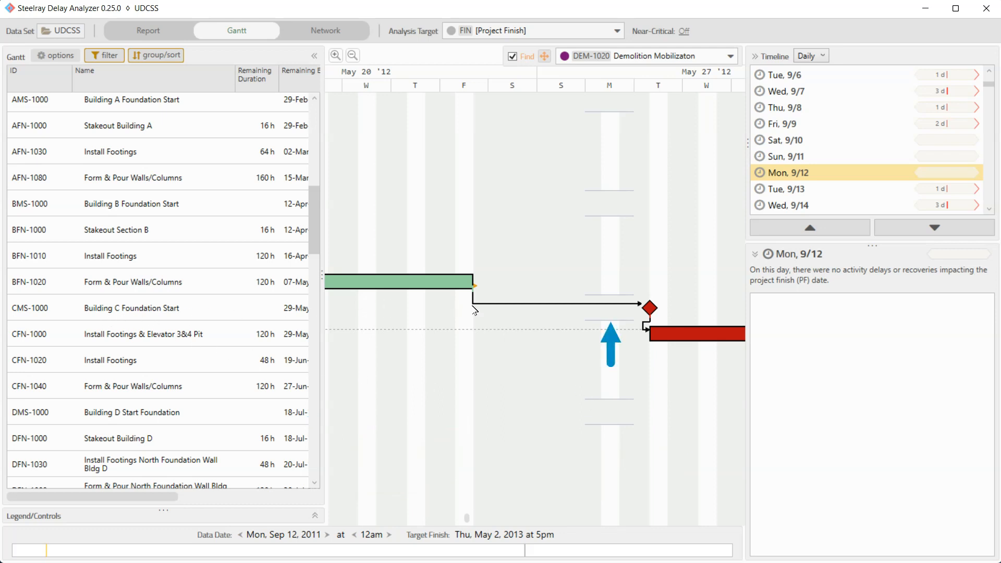
pyautogui.moveTo(618, 313)
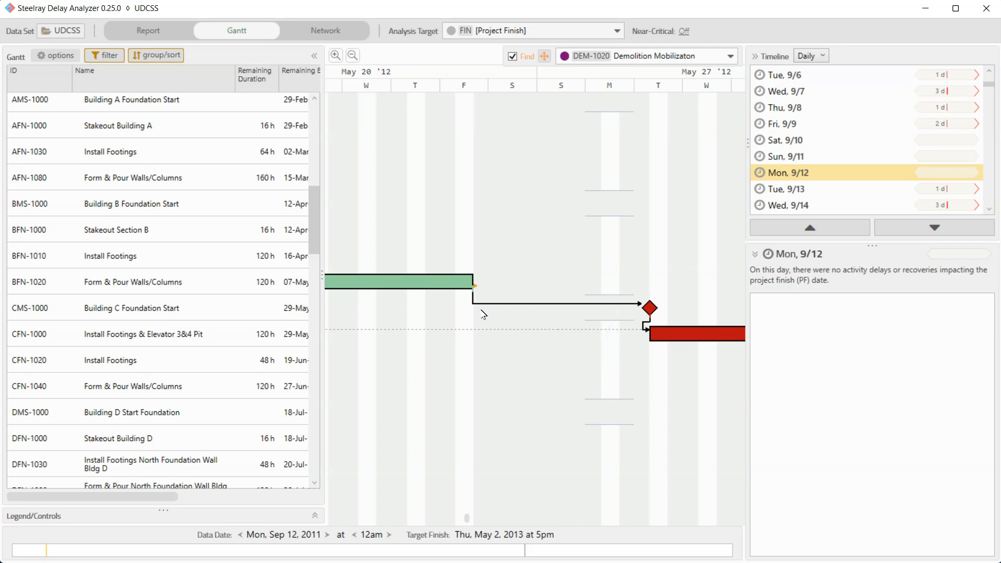
pyautogui.moveTo(638, 316)
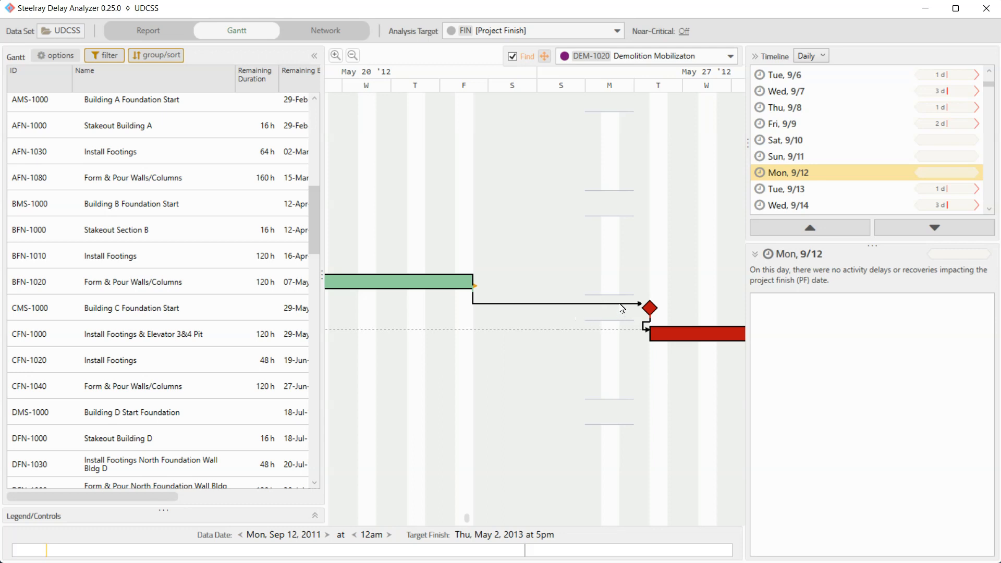
pyautogui.moveTo(617, 305)
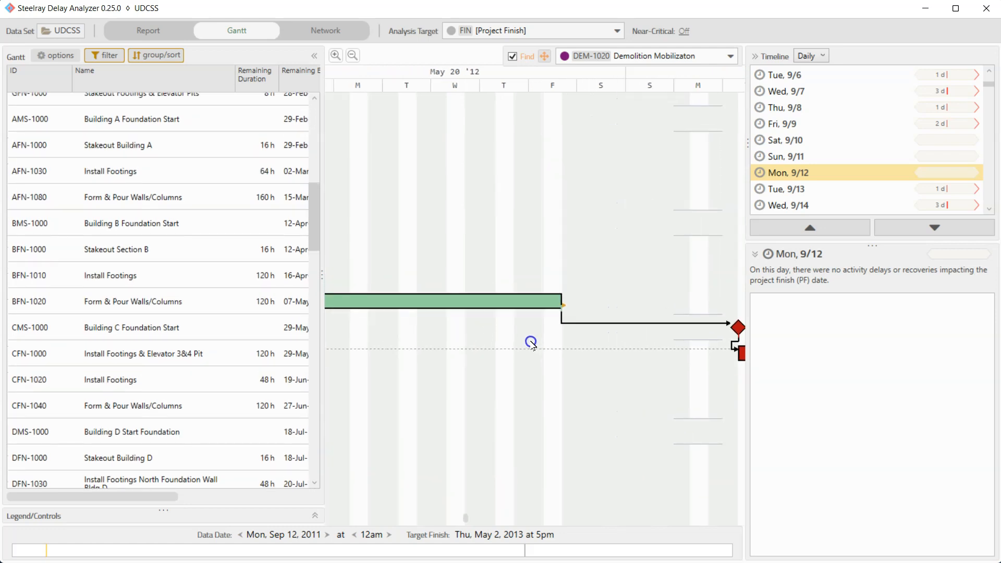
pyautogui.moveTo(597, 310)
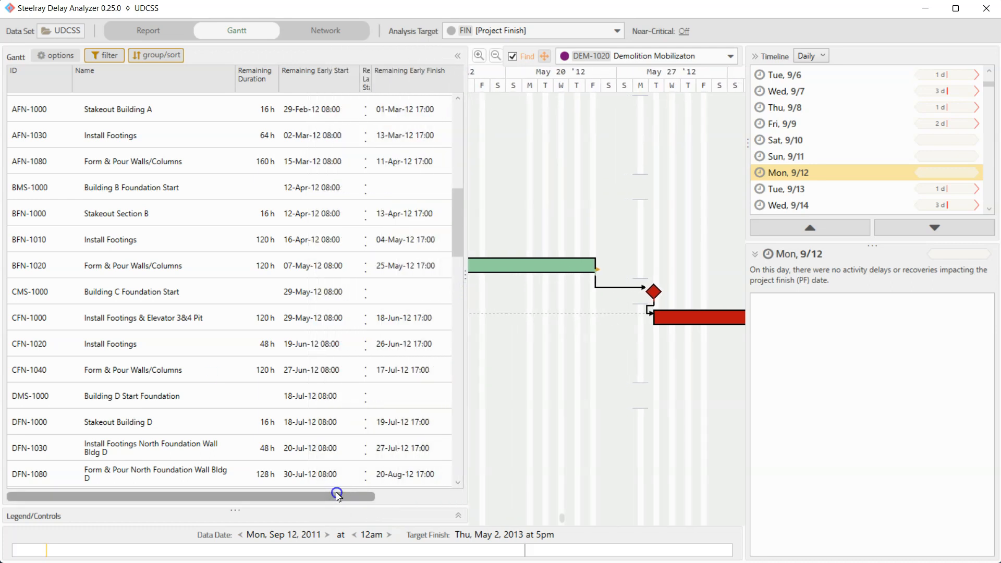
# Step: Widen the activity table to reveal Remaining Early Start/Finish and Total Float (8 h vs 0 h)
pyautogui.moveTo(337, 496); pyautogui.dragTo(396, 496)
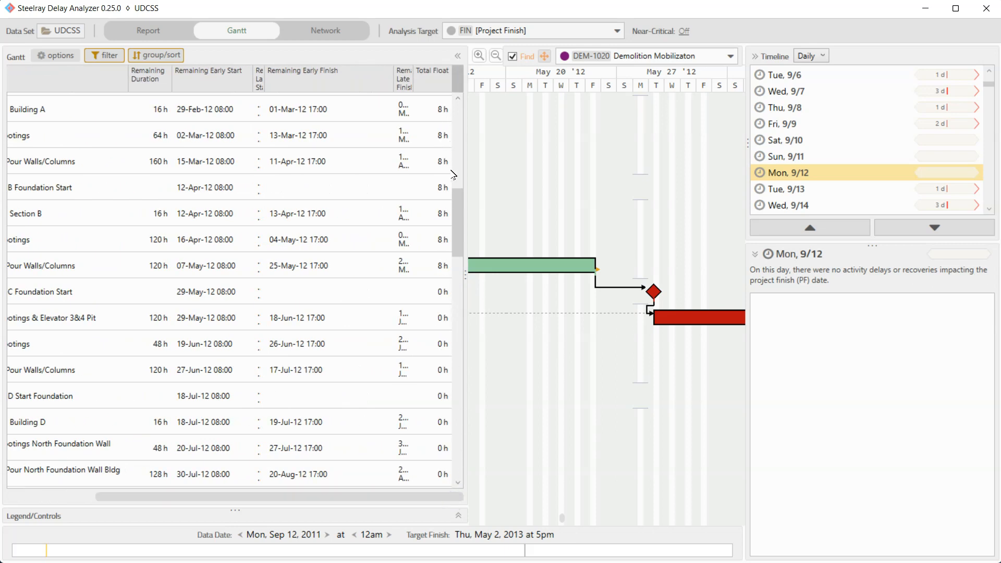
pyautogui.moveTo(452, 274)
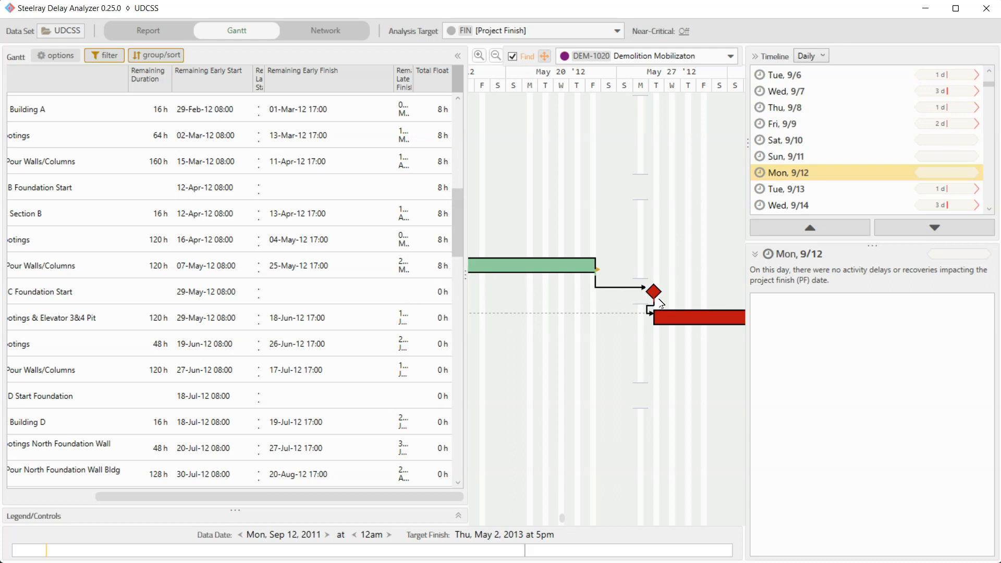
pyautogui.moveTo(678, 315)
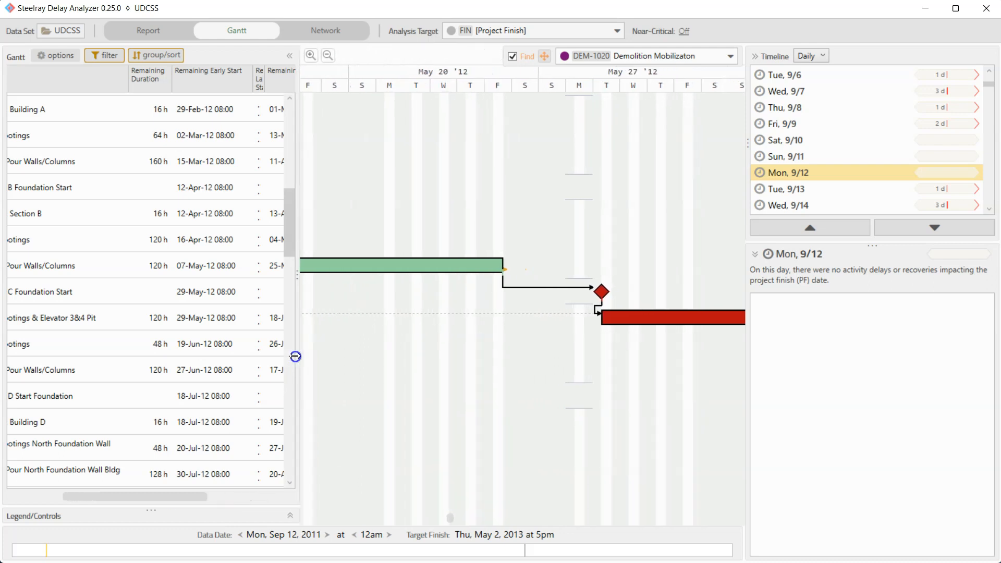
pyautogui.moveTo(428, 362)
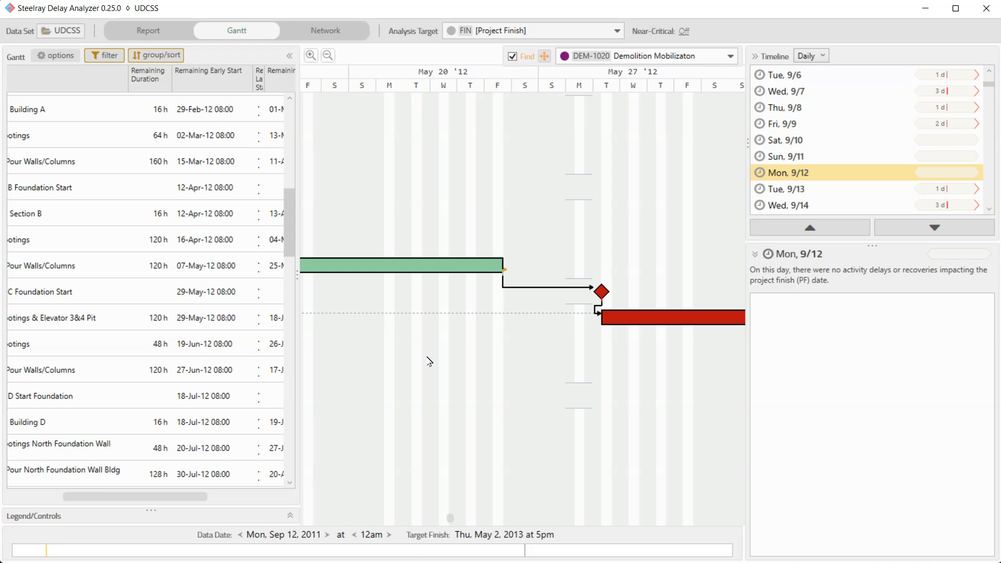
# Step: Select Fri 9/9/2011 in the Daily timeline to show Demolition Mobilizaton's 2-day delay
pyautogui.click(784, 156)
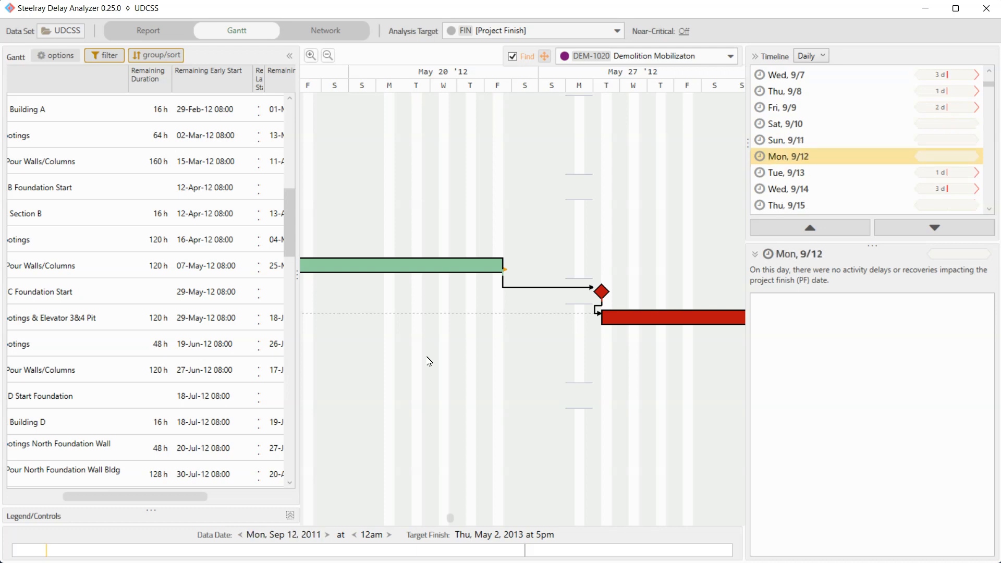
pyautogui.moveTo(368, 500)
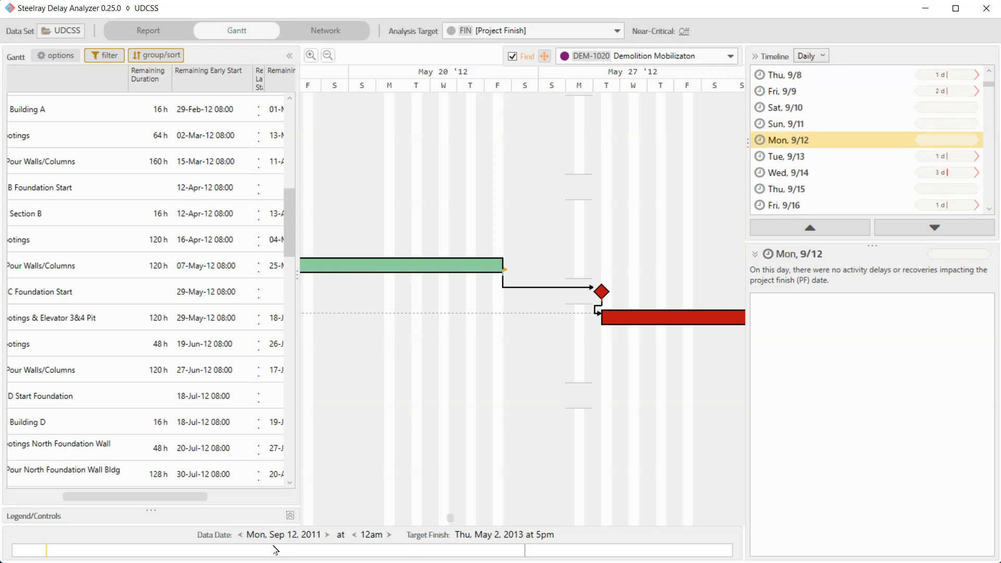
pyautogui.moveTo(625, 271)
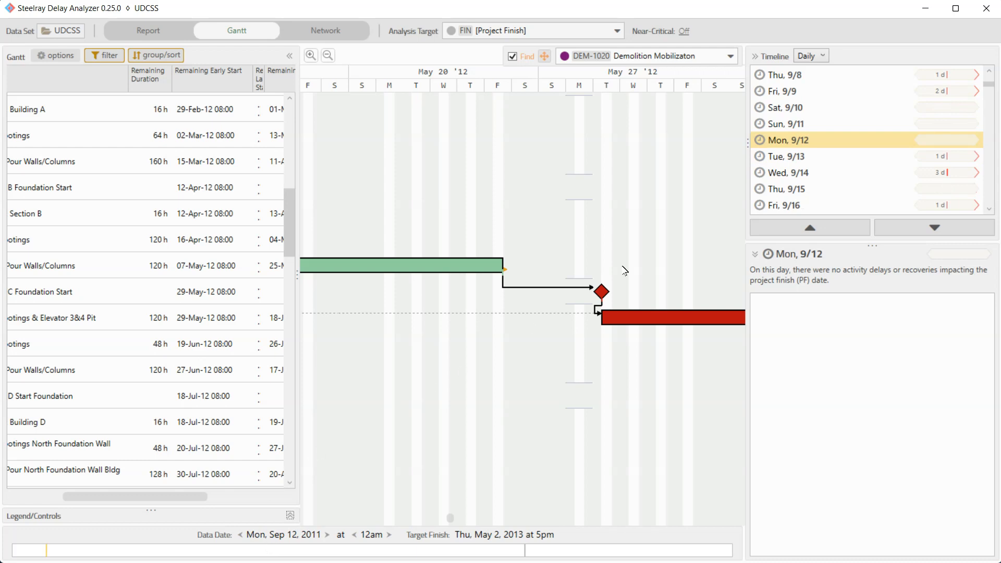
pyautogui.moveTo(812, 134)
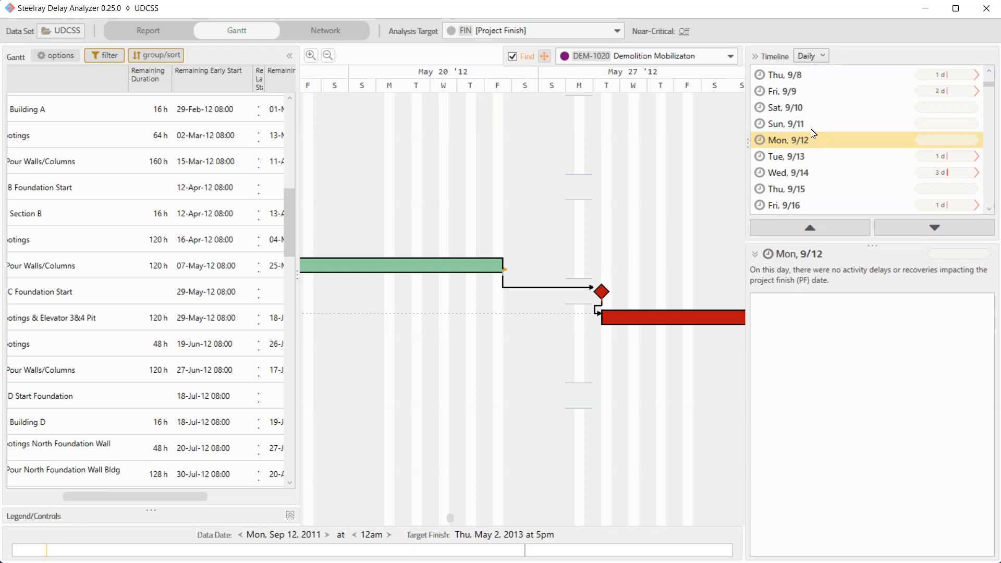
pyautogui.moveTo(813, 87)
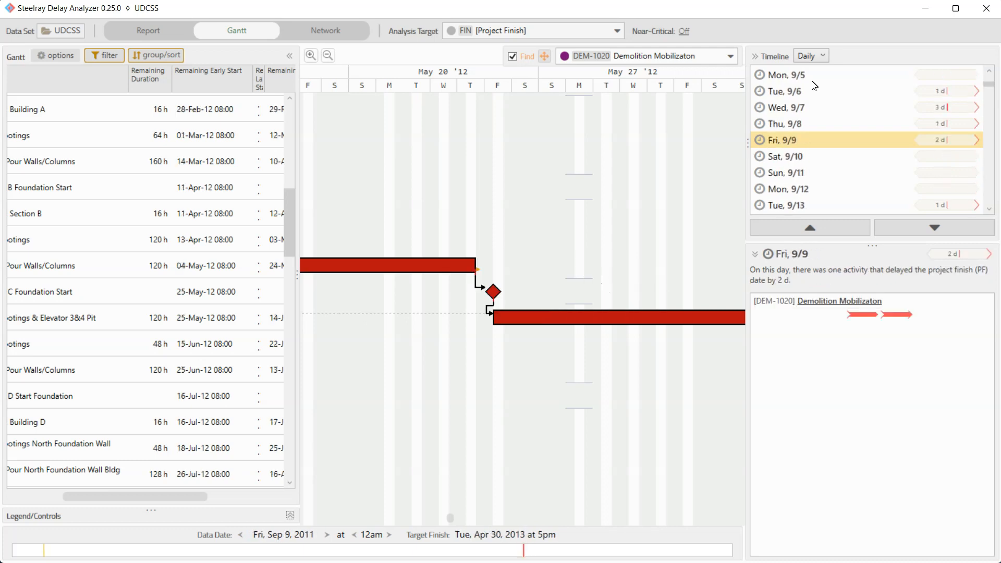
pyautogui.moveTo(812, 67)
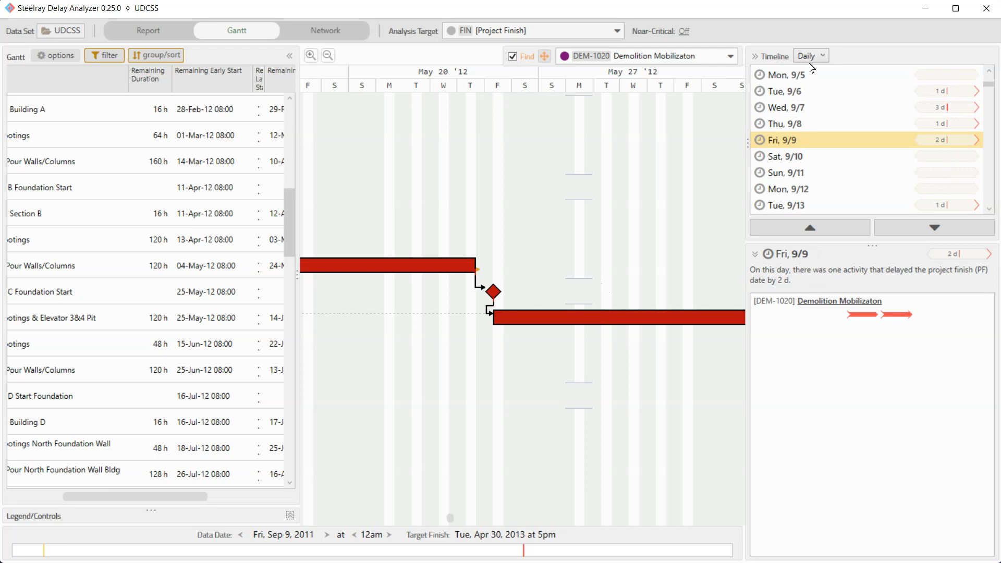
# Step: Group the timeline by week and show Period 1's 10 schedule revisions improving finish by 10 days
pyautogui.click(810, 56)
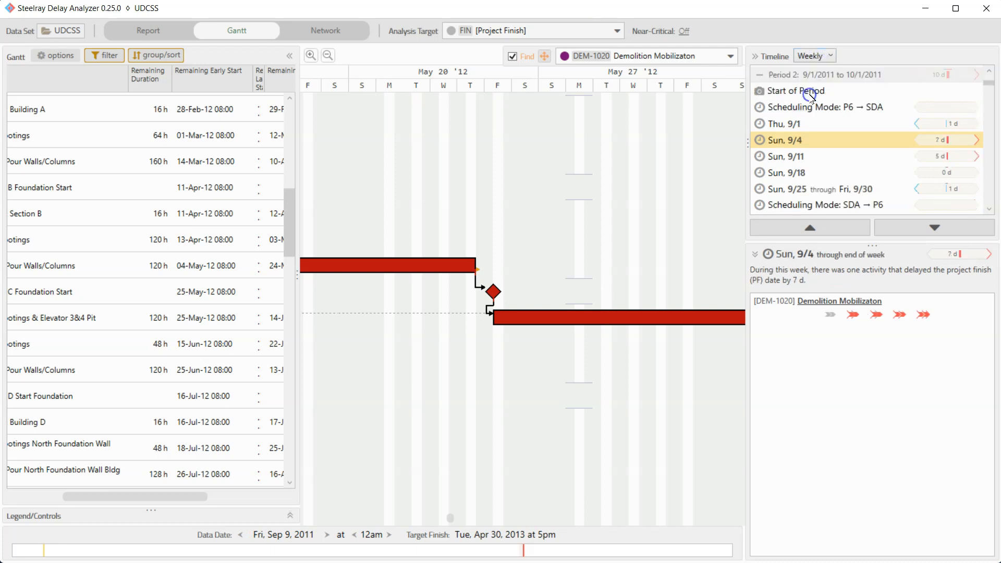
pyautogui.moveTo(832, 102)
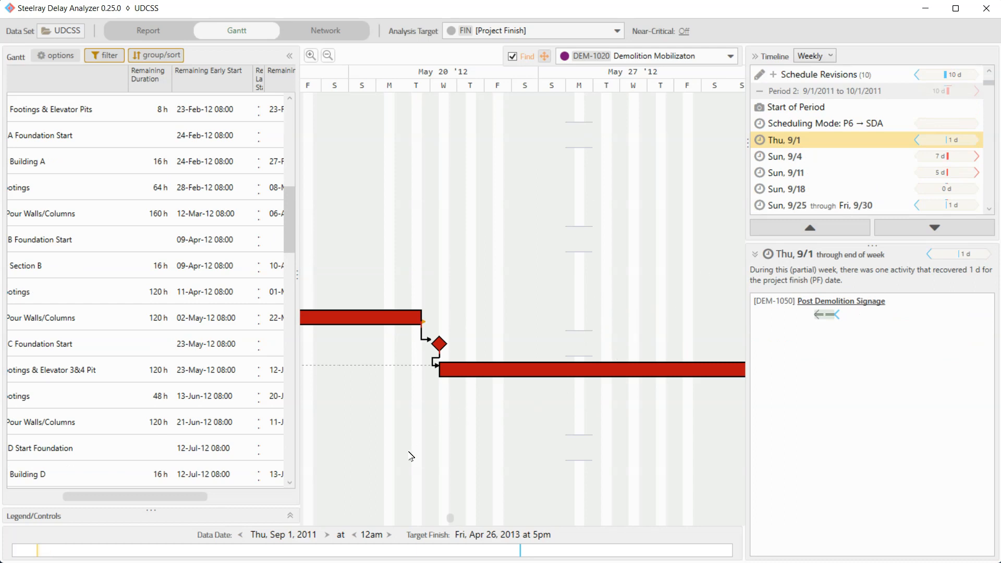
pyautogui.moveTo(291, 533)
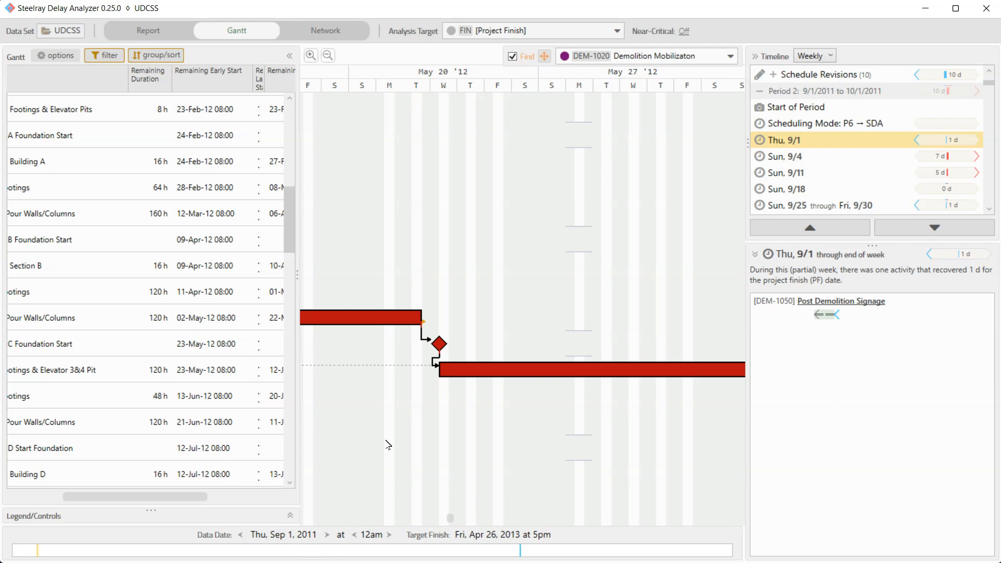
pyautogui.click(387, 535)
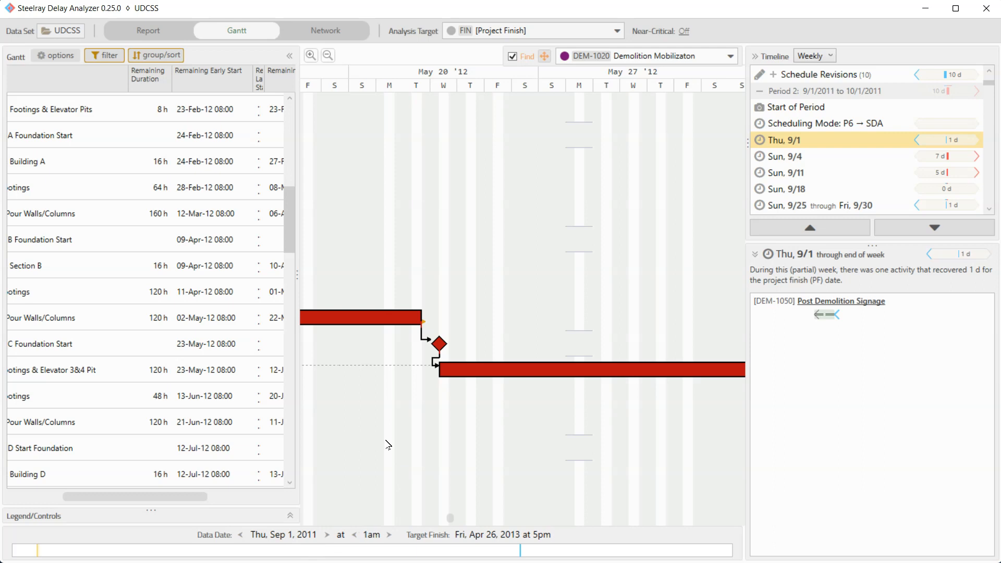
pyautogui.click(354, 535)
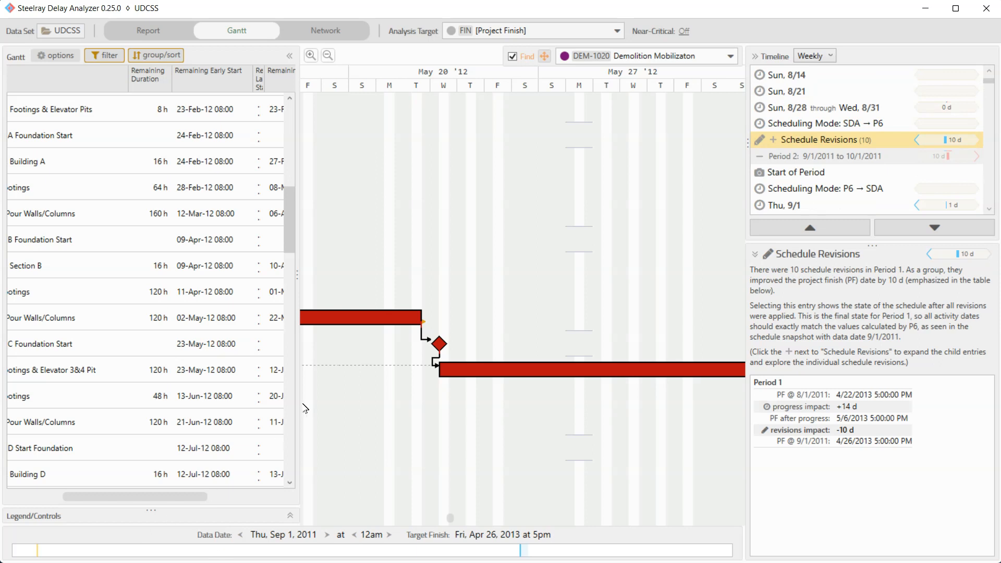
pyautogui.moveTo(408, 266)
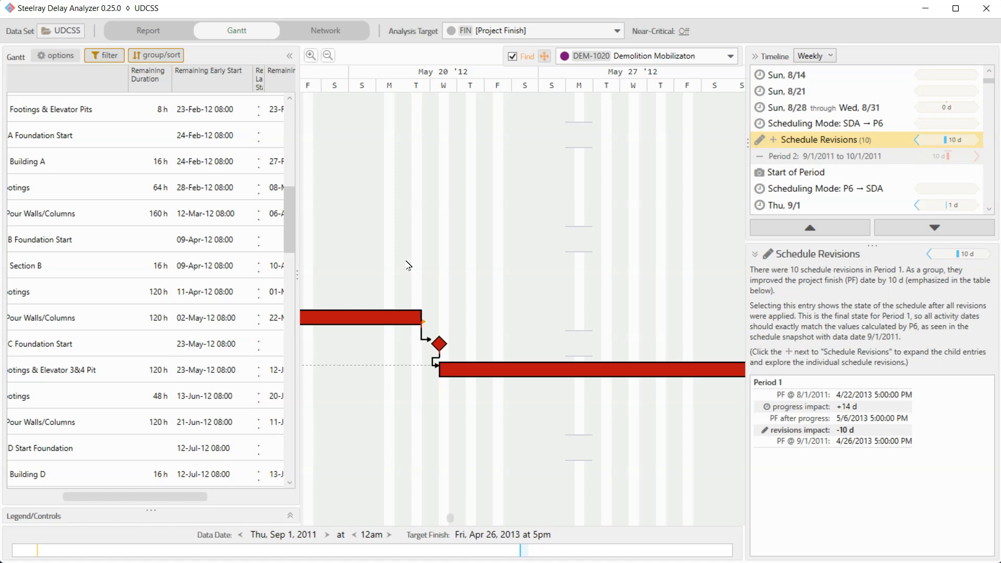
pyautogui.moveTo(394, 265)
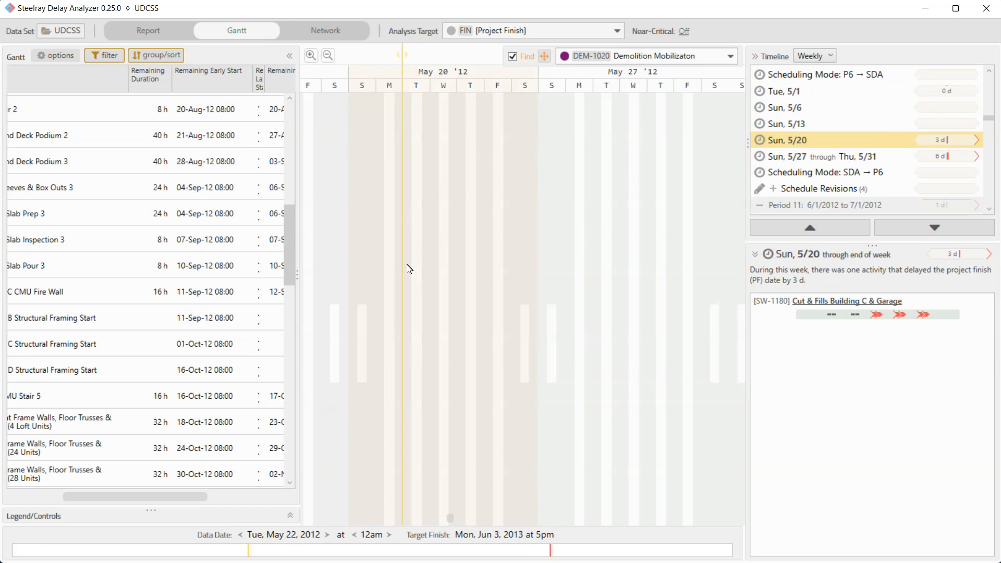
pyautogui.moveTo(542, 248)
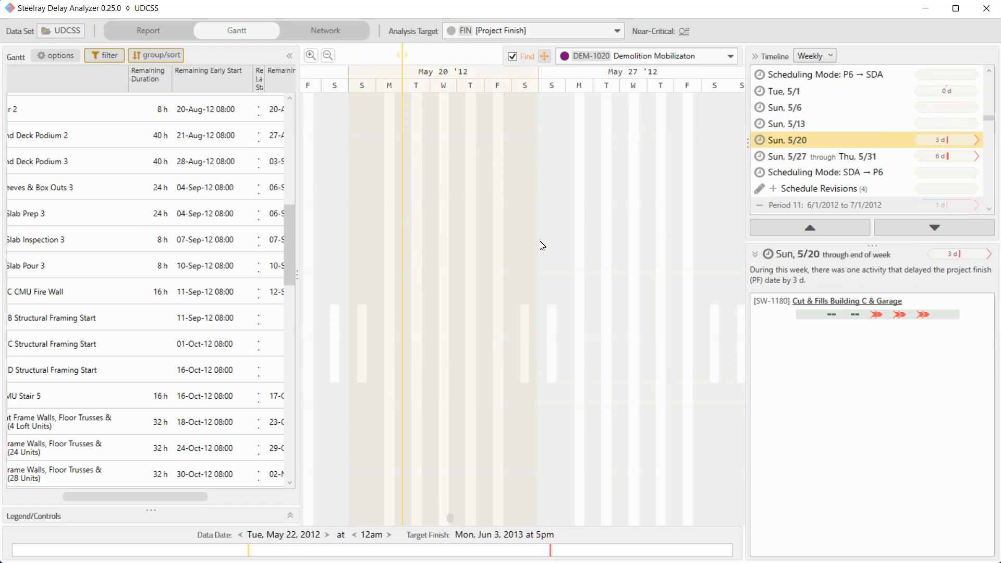
pyautogui.moveTo(582, 250)
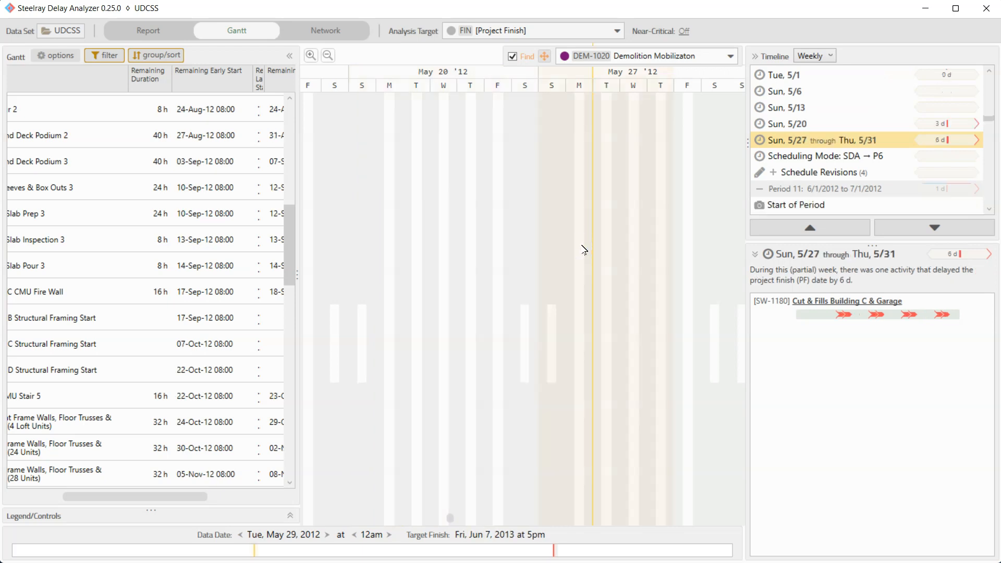
pyautogui.moveTo(591, 254)
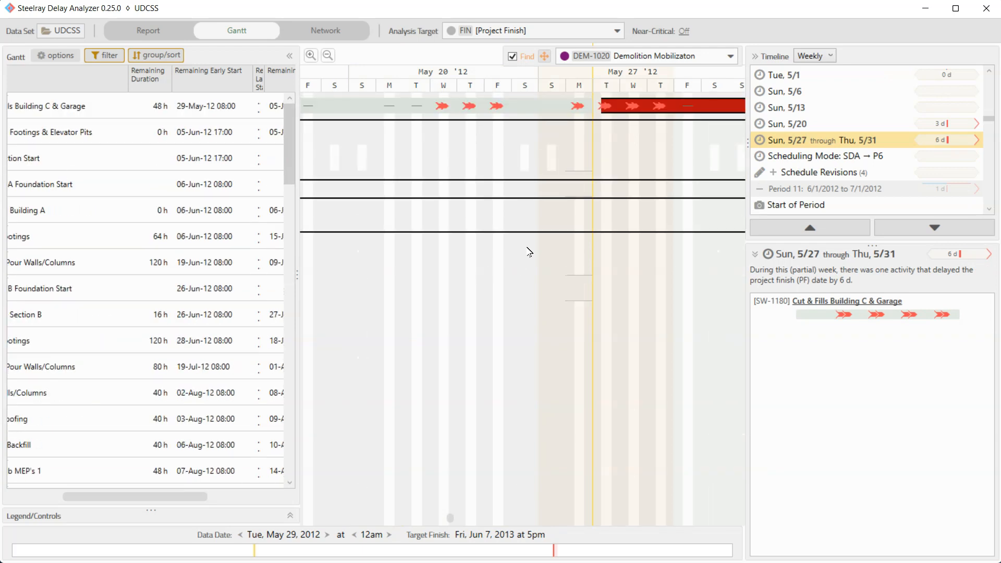
# Step: Zoom the Gantt timeline out two levels to a months-and-quarters scale
pyautogui.click(328, 56)
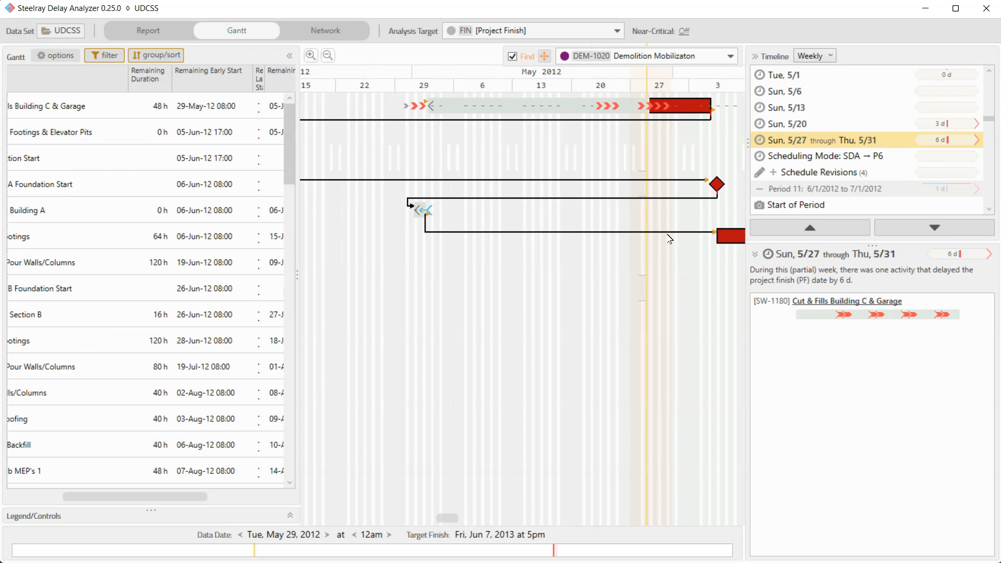
pyautogui.click(327, 55)
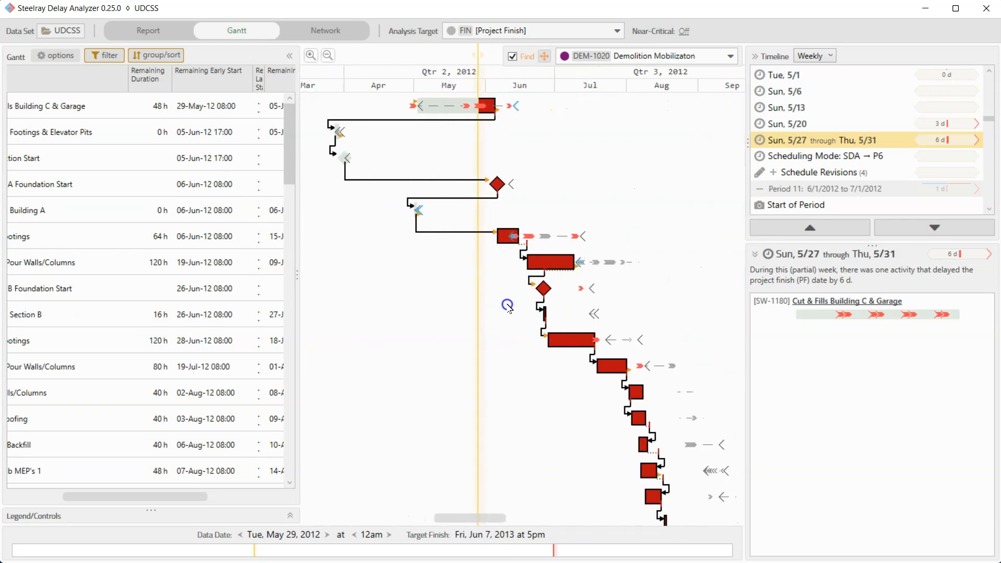
pyautogui.moveTo(478, 271)
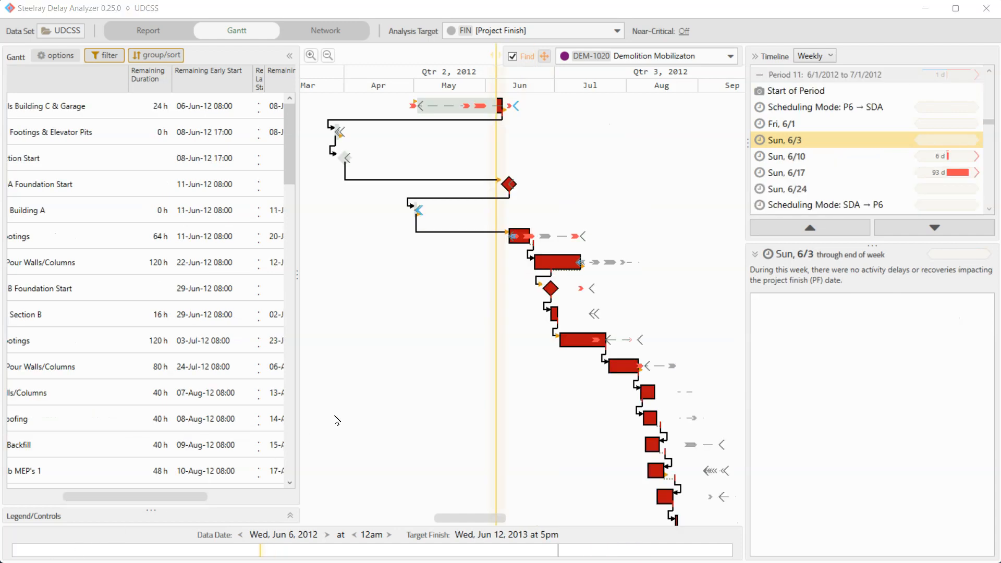
pyautogui.moveTo(468, 343)
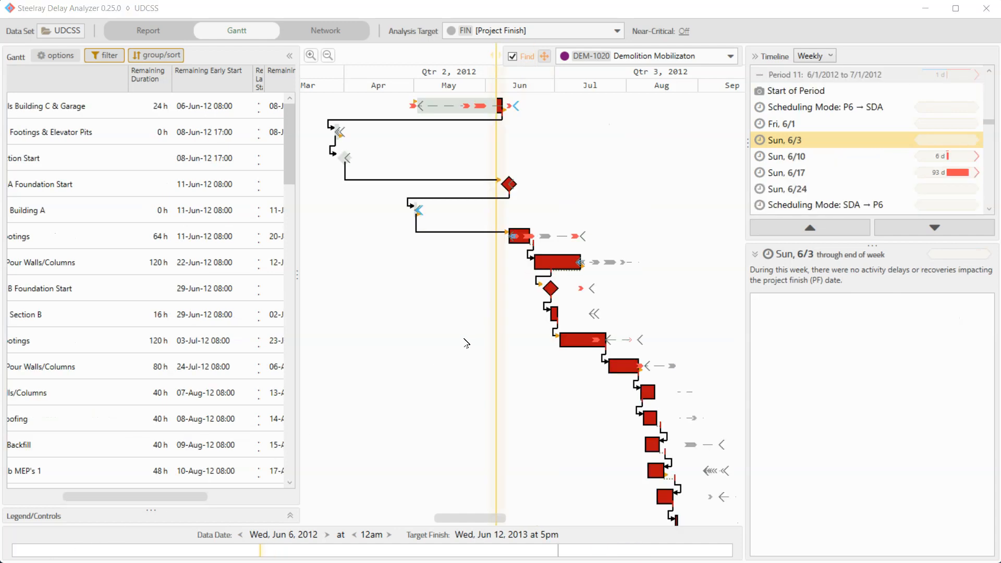
pyautogui.moveTo(356, 95)
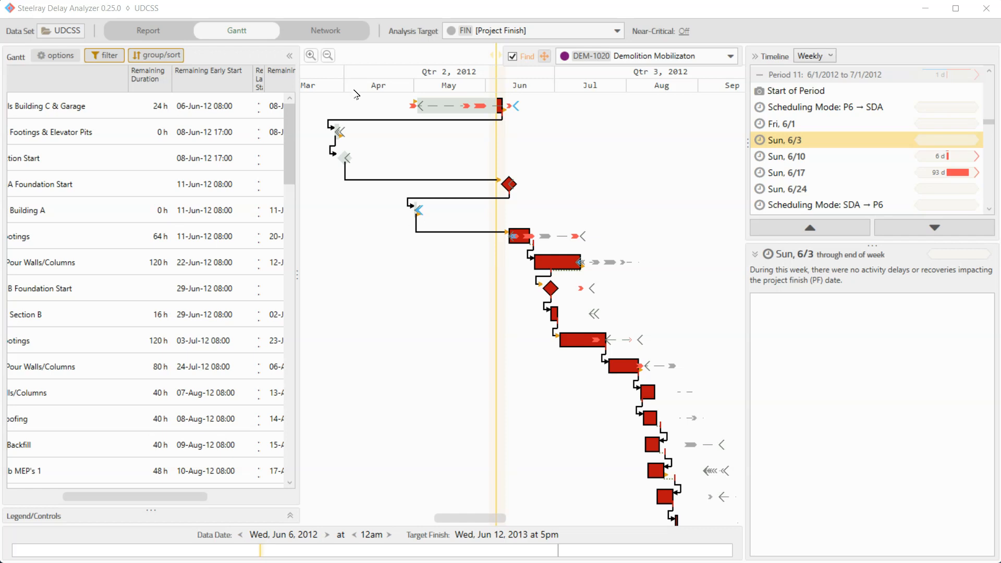
pyautogui.moveTo(245, 177)
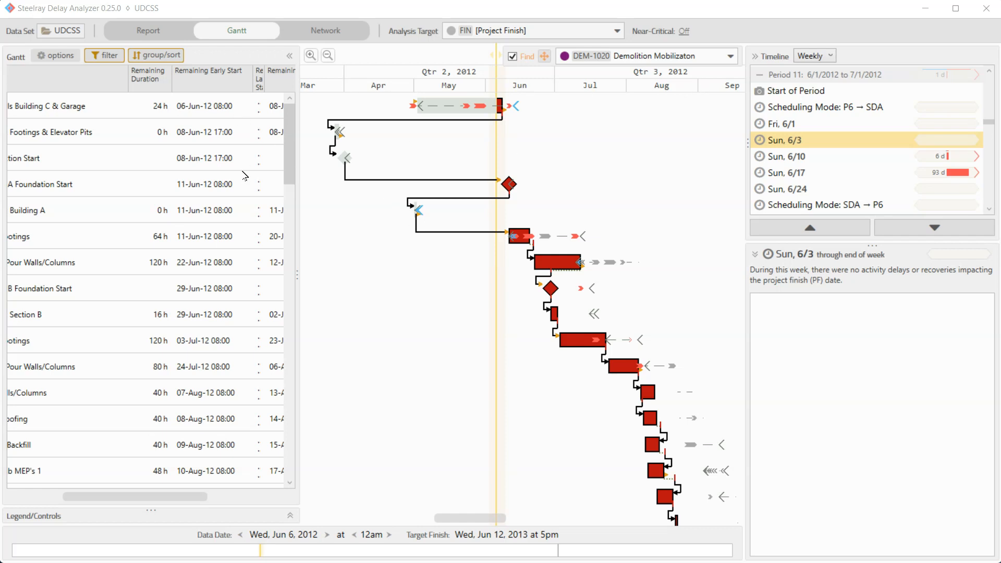
pyautogui.moveTo(395, 329)
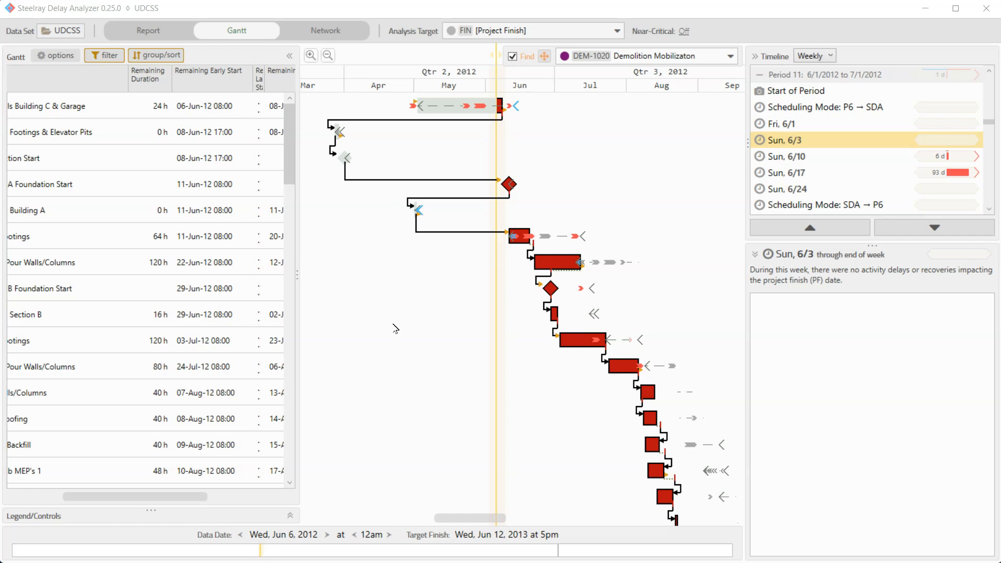
pyautogui.moveTo(487, 317)
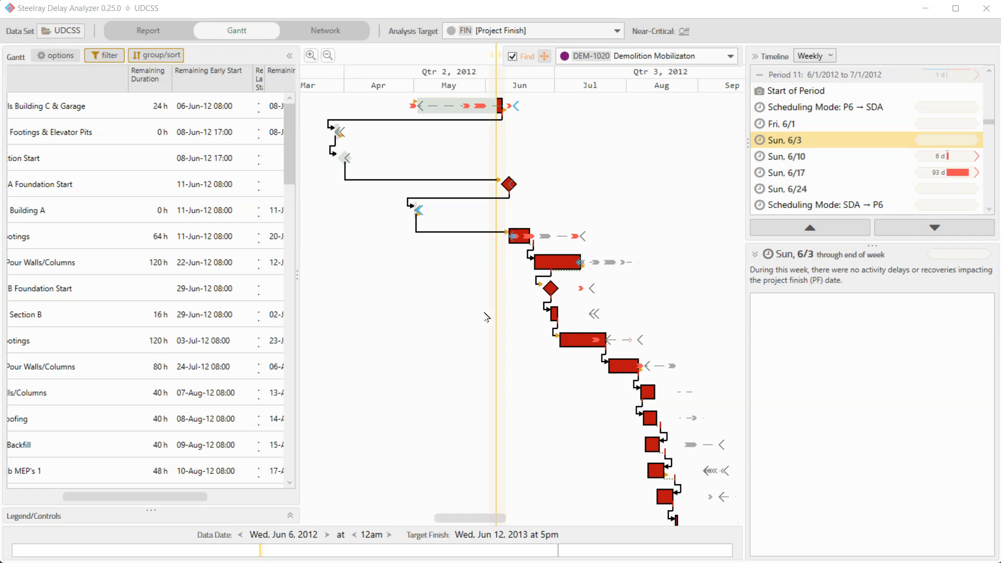